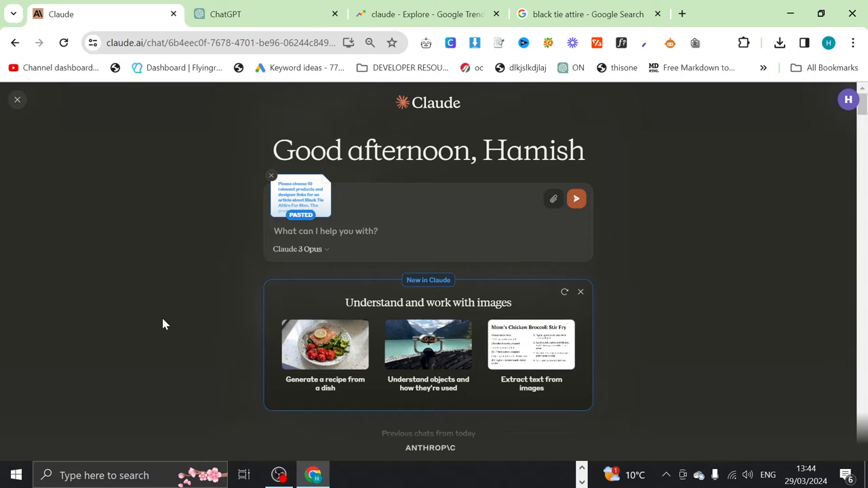
{"action": "mouse_move", "coordinate": [236, 324]}
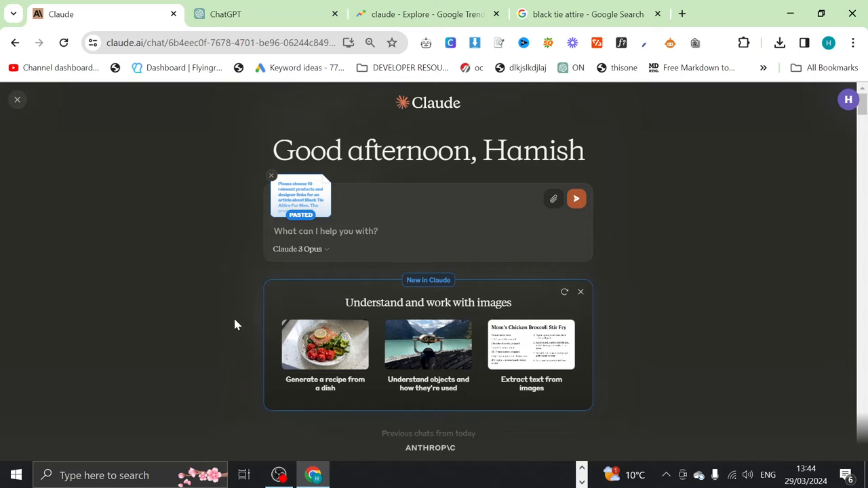
- Glance at ChatGPT, confirm Claude 3 Opus is selected, and send the pasted prompt
{"action": "left_click", "coordinate": [225, 14]}
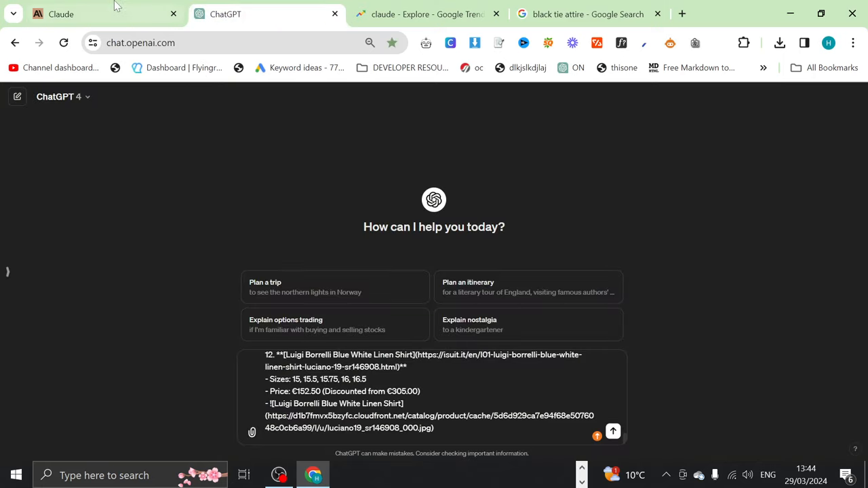
{"action": "left_click", "coordinate": [62, 14]}
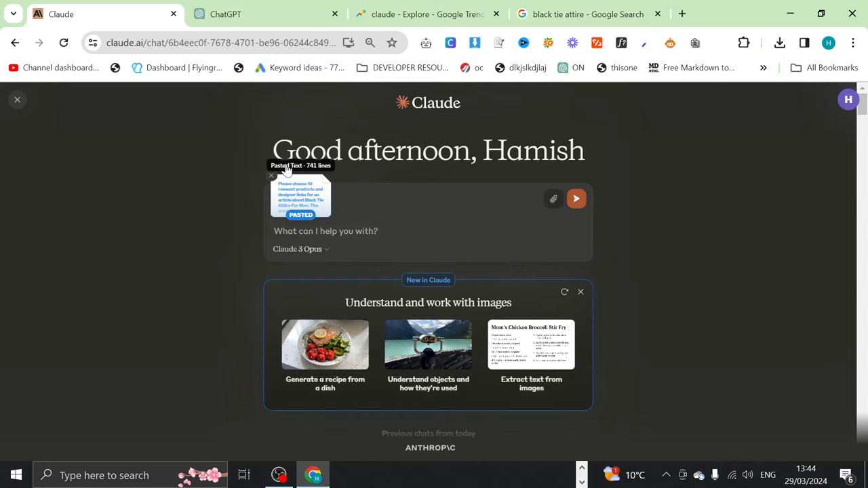
{"action": "left_click", "coordinate": [301, 249]}
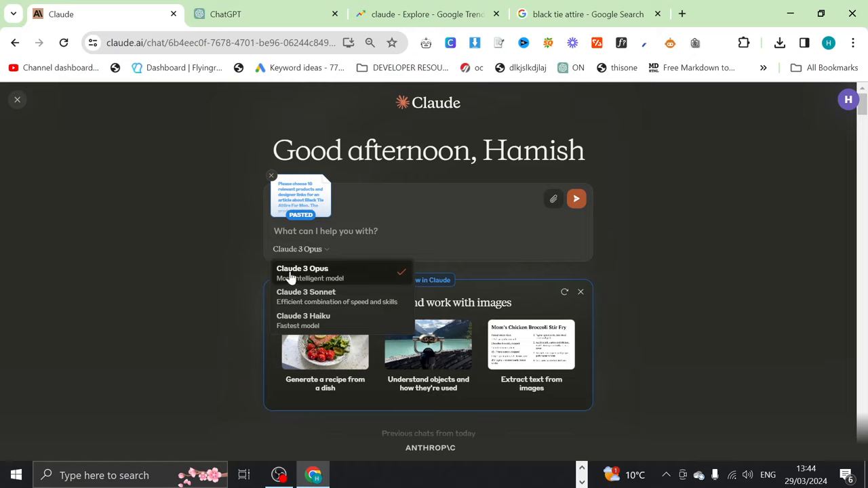
{"action": "mouse_move", "coordinate": [299, 274]}
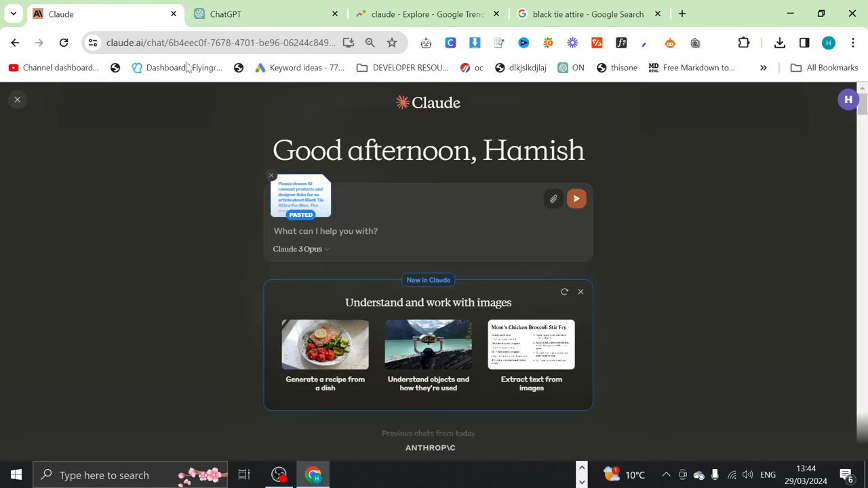
{"action": "mouse_move", "coordinate": [388, 238]}
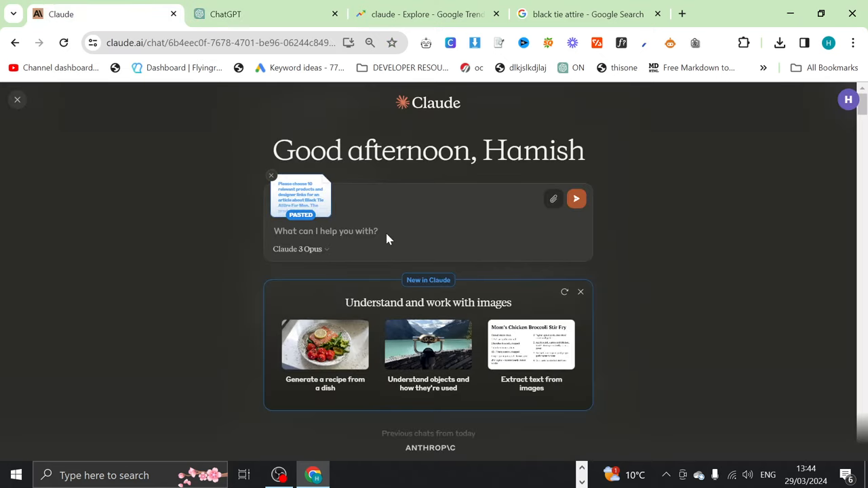
{"action": "left_click", "coordinate": [575, 198]}
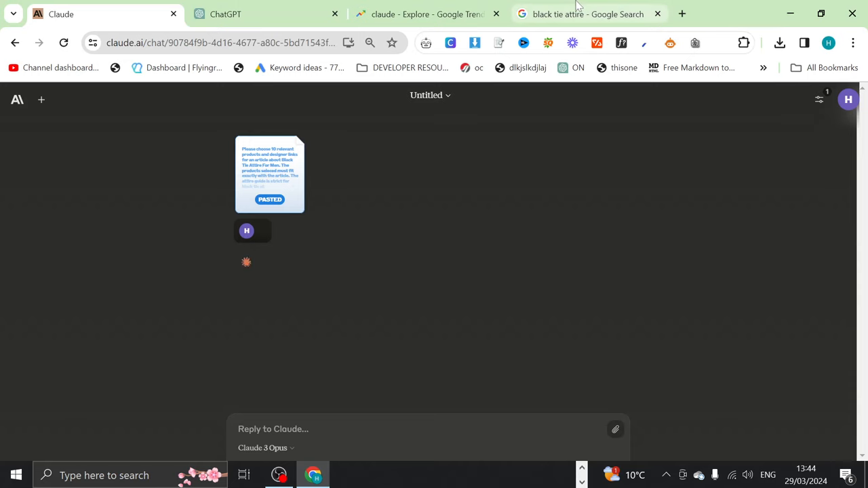
- Review the past-year worldwide search interest chart for 'claude' in Google Trends
{"action": "left_click", "coordinate": [427, 14]}
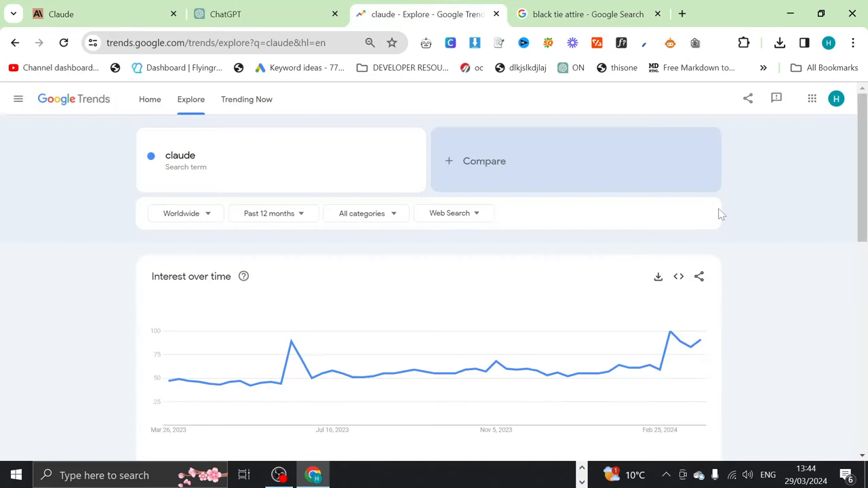
{"action": "scroll", "scroll_direction": "down", "scroll_amount": 3}
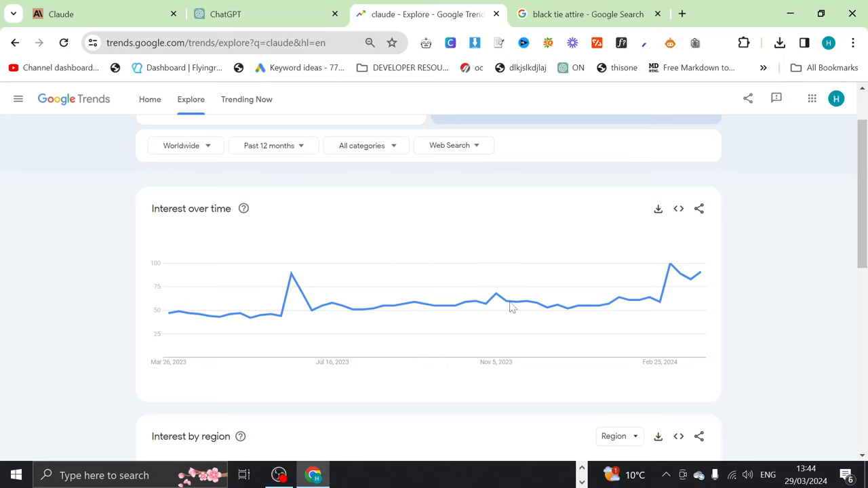
{"action": "mouse_move", "coordinate": [660, 304]}
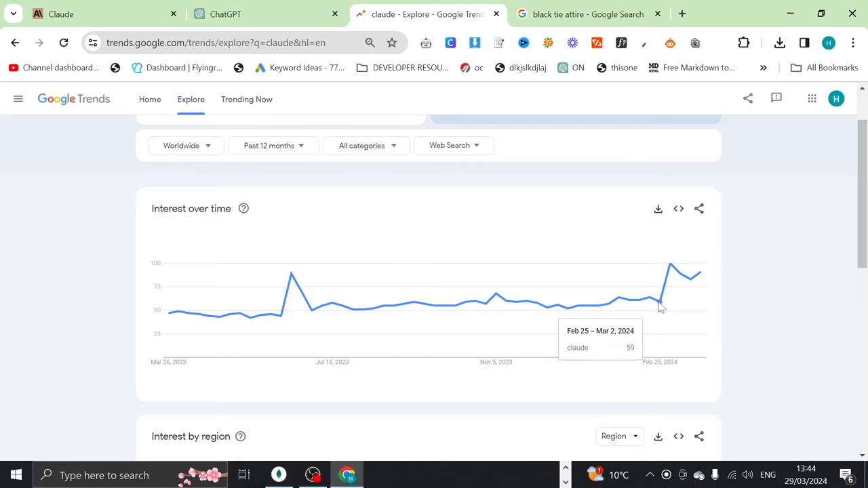
{"action": "mouse_move", "coordinate": [672, 274]}
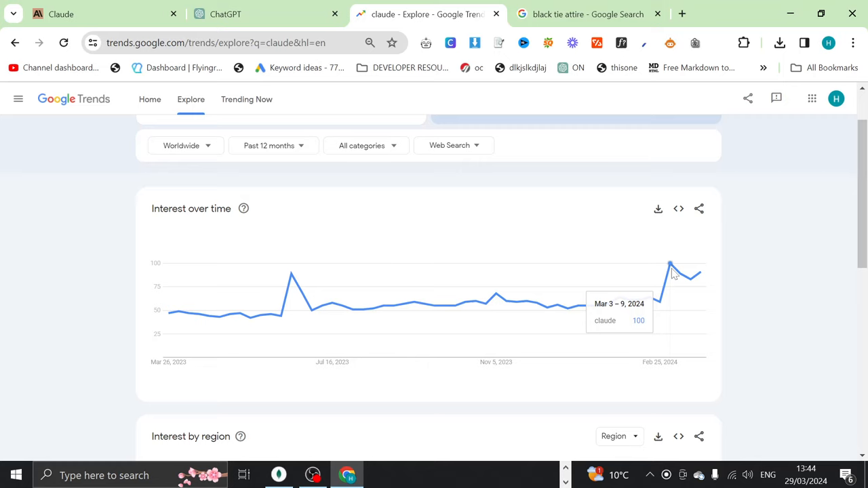
{"action": "mouse_move", "coordinate": [282, 320]}
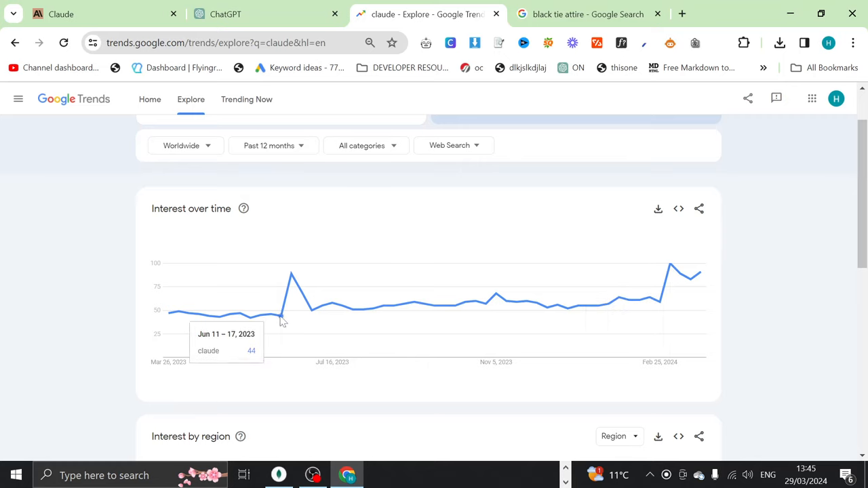
{"action": "mouse_move", "coordinate": [293, 281]}
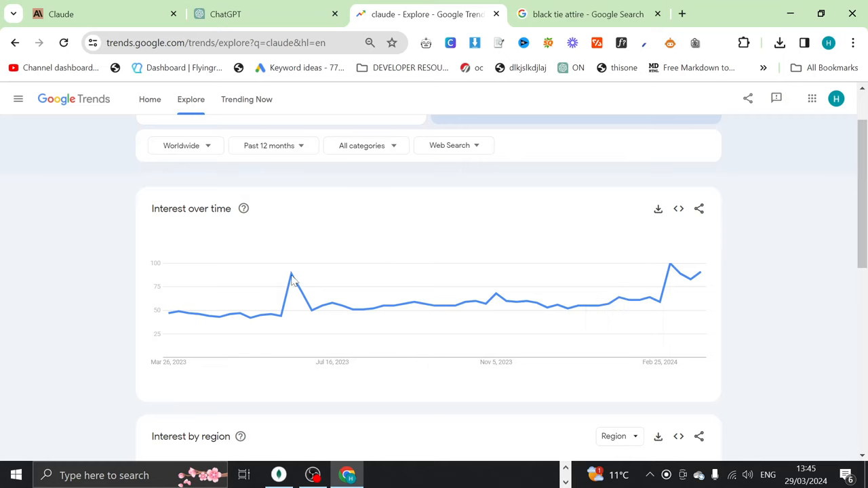
{"action": "mouse_move", "coordinate": [292, 274]}
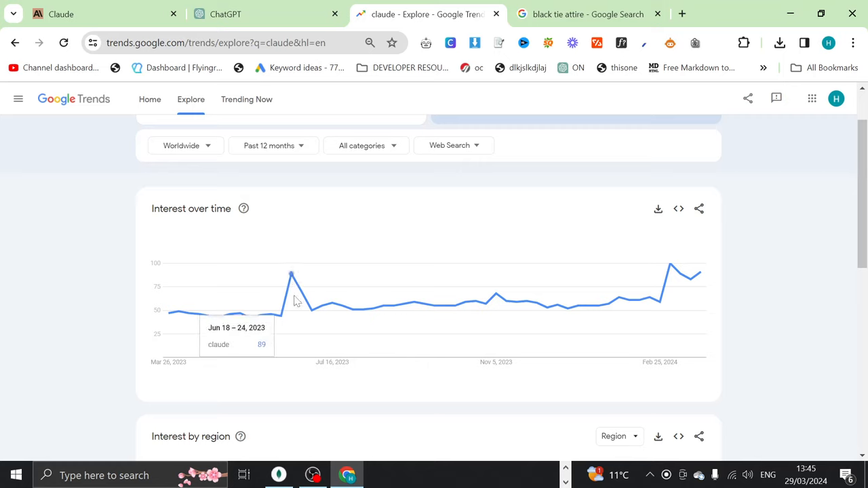
{"action": "mouse_move", "coordinate": [301, 287]}
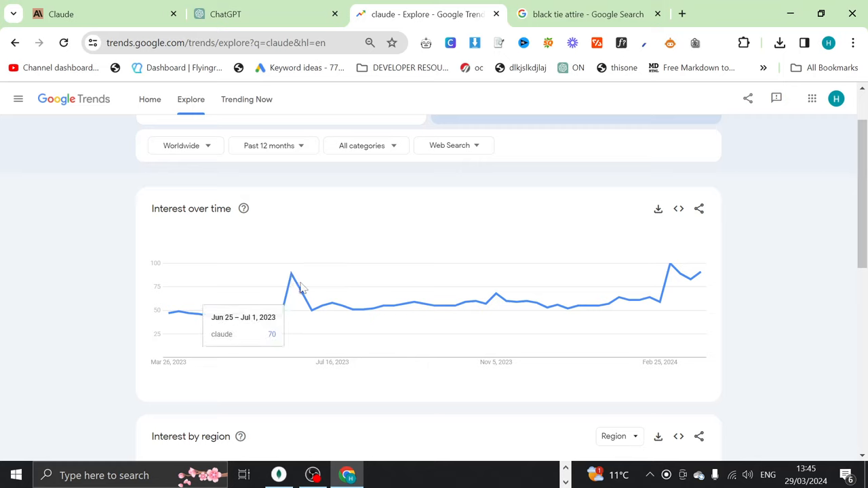
{"action": "mouse_move", "coordinate": [293, 274]}
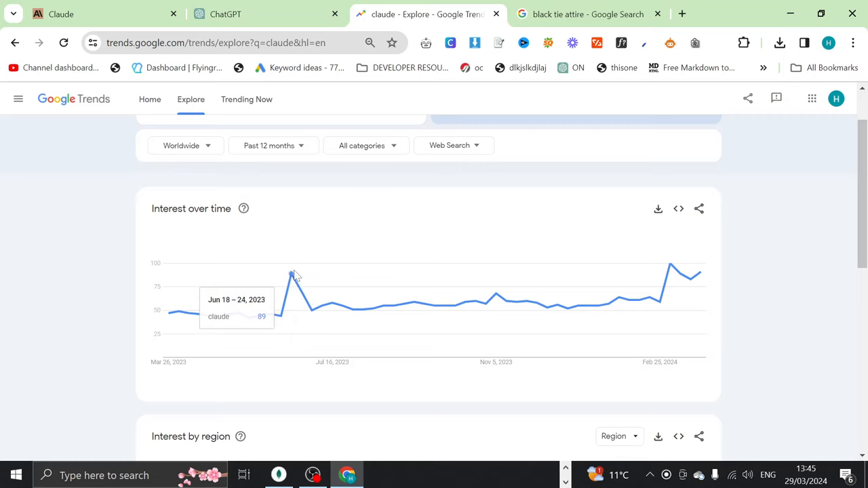
{"action": "mouse_move", "coordinate": [314, 318]}
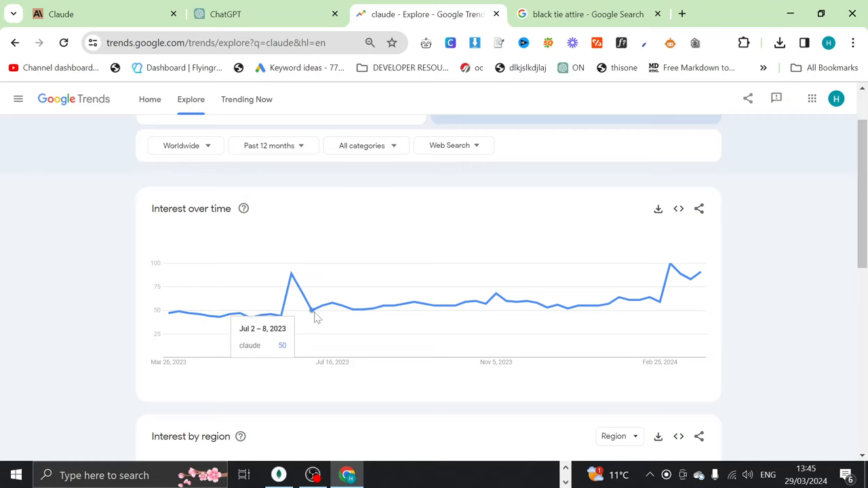
{"action": "mouse_move", "coordinate": [672, 278]}
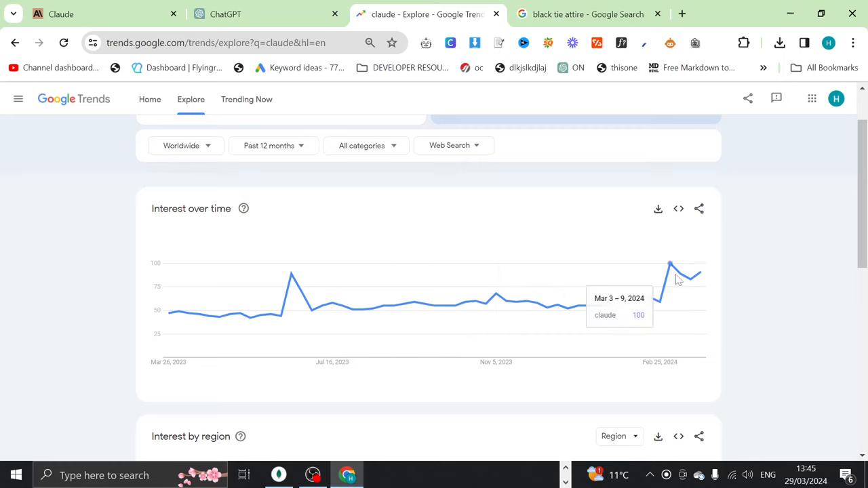
{"action": "mouse_move", "coordinate": [691, 281]}
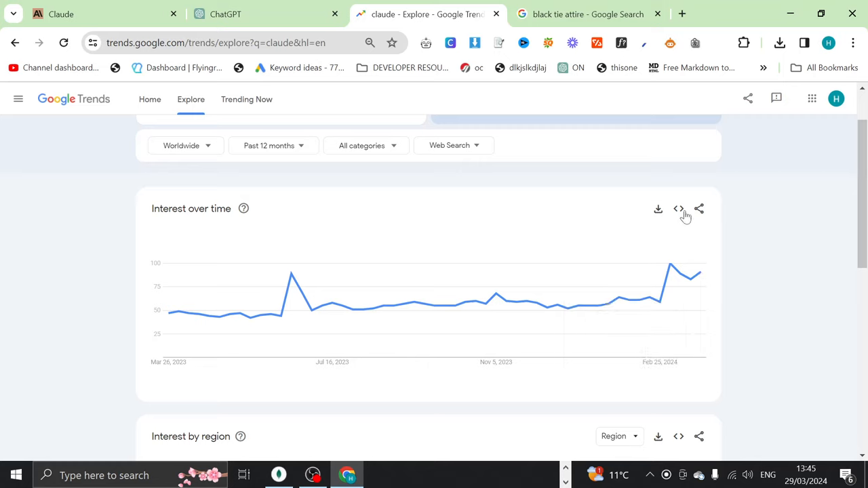
{"action": "mouse_move", "coordinate": [692, 285]}
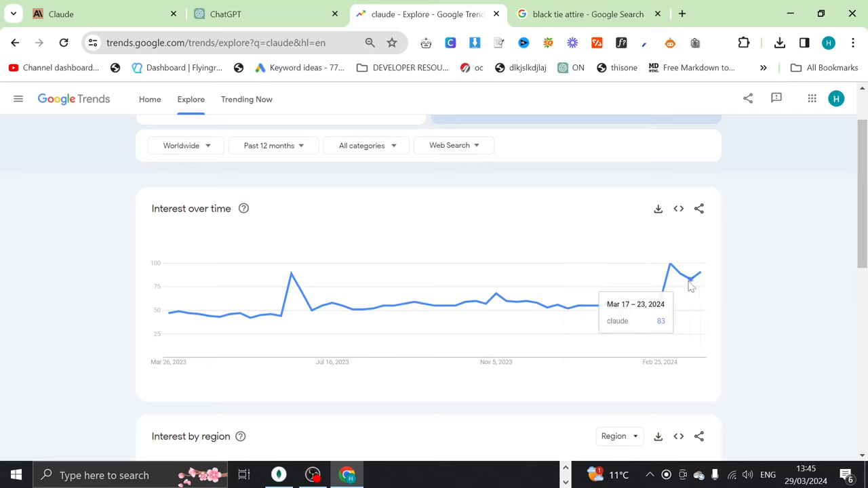
{"action": "mouse_move", "coordinate": [147, 217]}
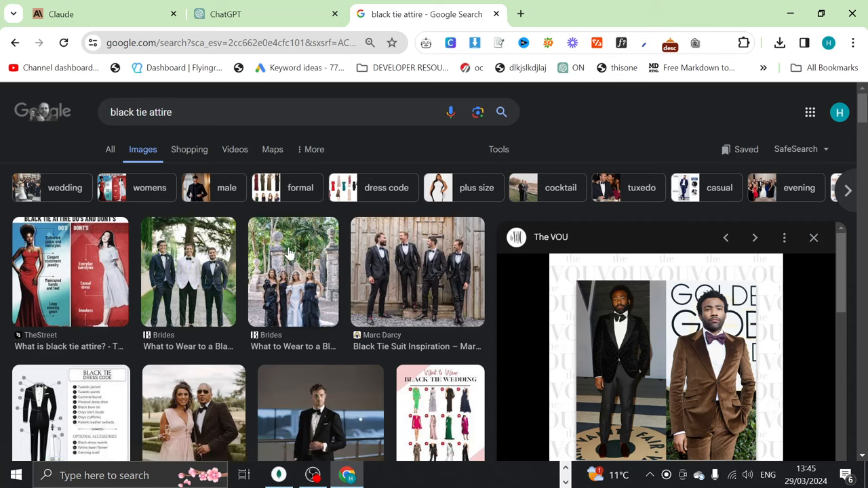
- Enlarge the Mr Porter black tuxedo photo and browse the black tie attire image grid
{"action": "left_click", "coordinate": [418, 271]}
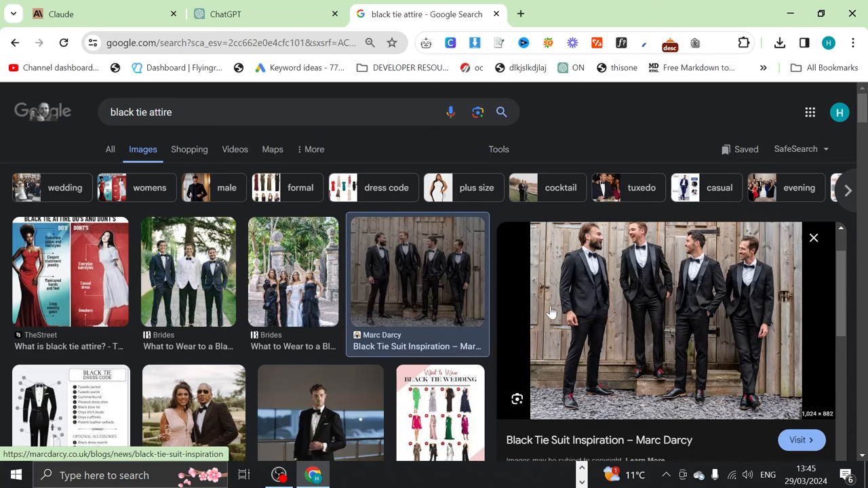
{"action": "mouse_move", "coordinate": [577, 285]}
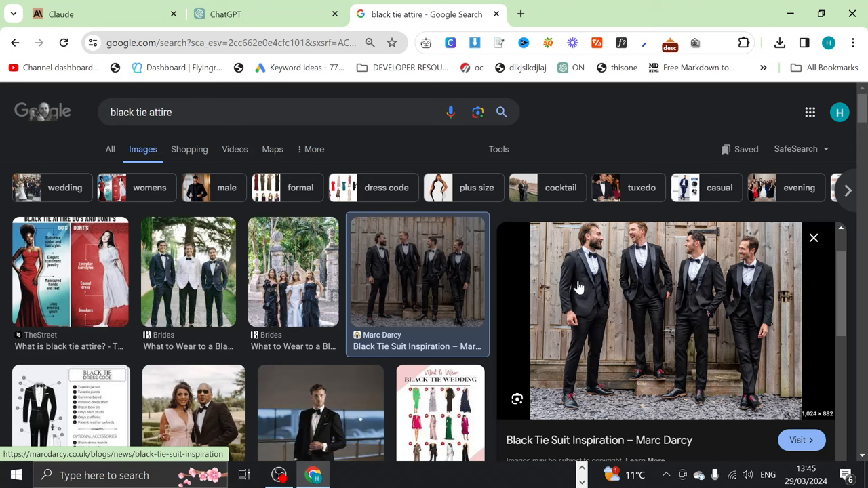
{"action": "mouse_move", "coordinate": [598, 284]}
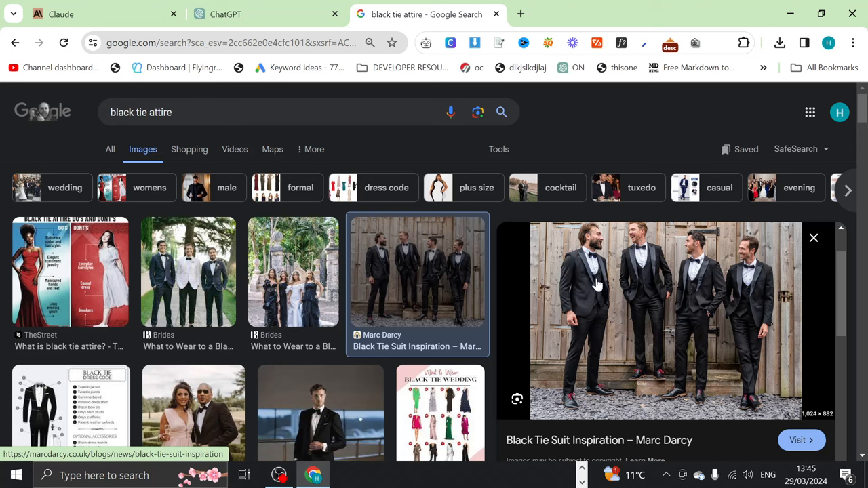
{"action": "mouse_move", "coordinate": [575, 359]}
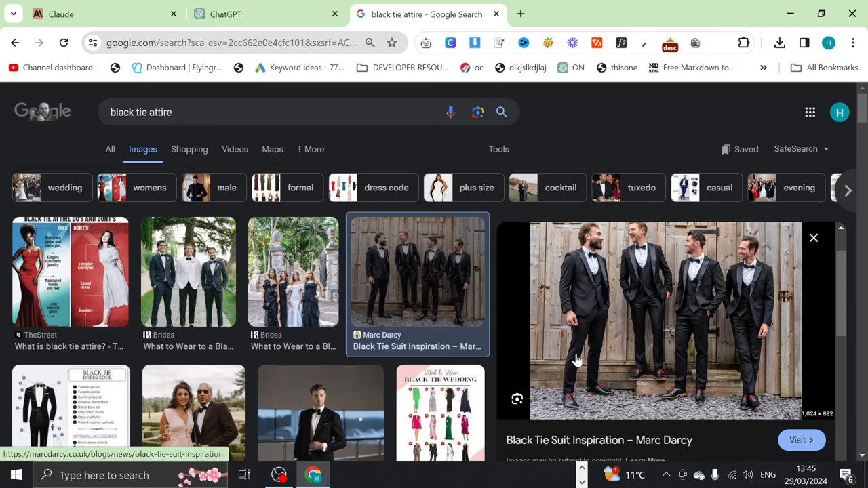
{"action": "scroll", "scroll_direction": "down", "scroll_amount": 3}
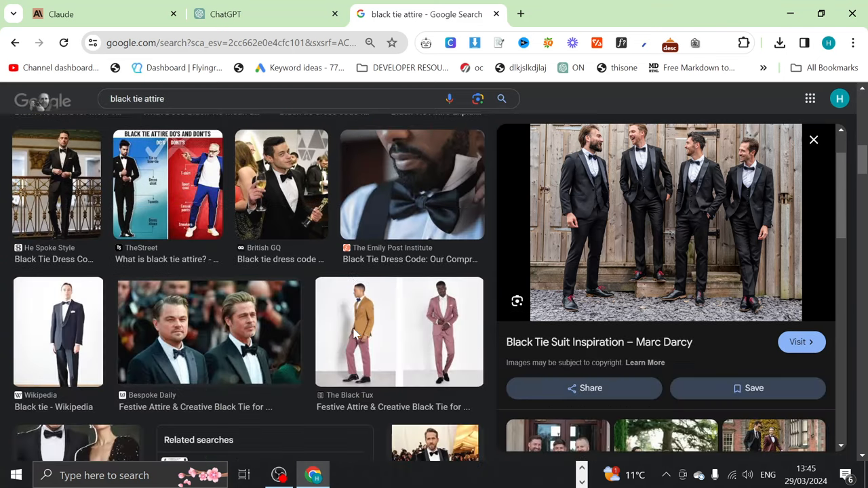
{"action": "scroll", "scroll_direction": "down", "scroll_amount": 3}
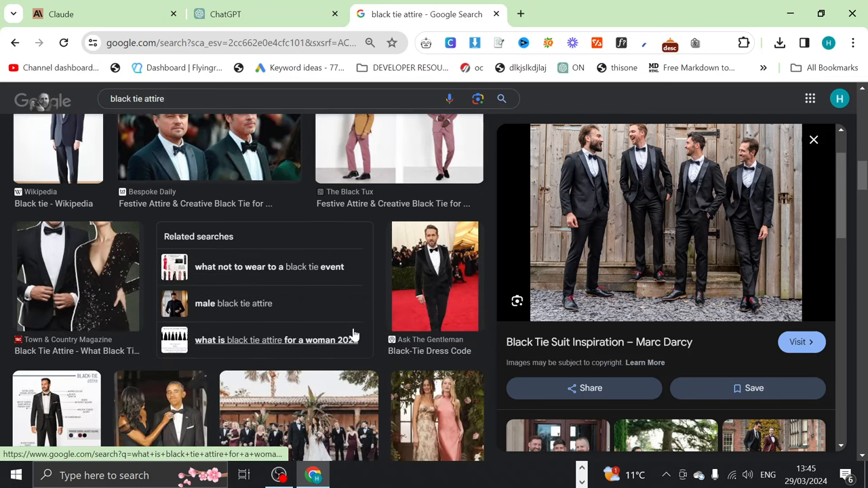
{"action": "scroll", "scroll_direction": "down", "scroll_amount": 3}
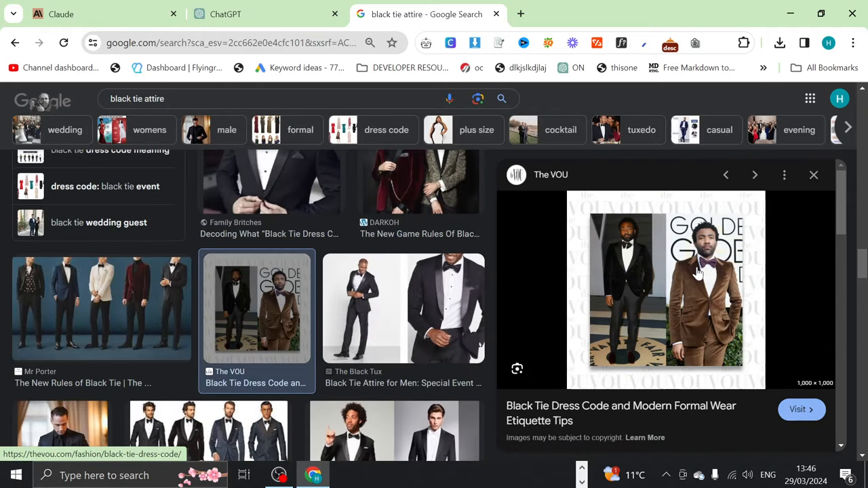
{"action": "mouse_move", "coordinate": [691, 269]}
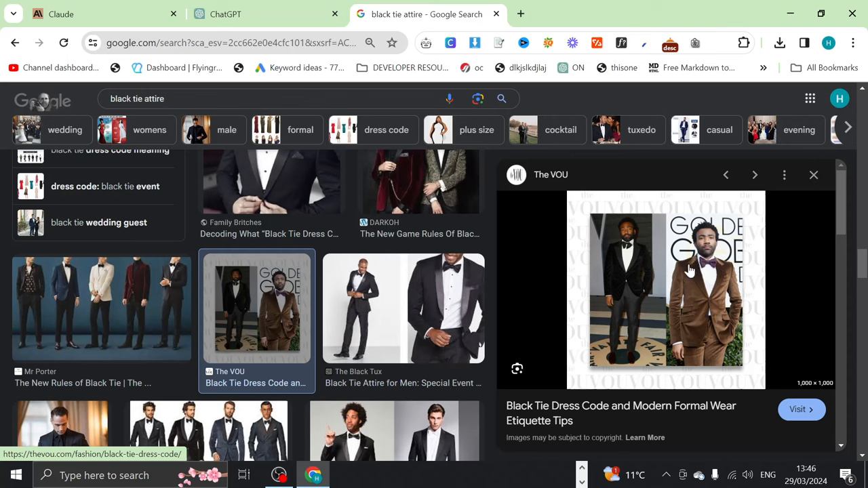
{"action": "mouse_move", "coordinate": [675, 290]}
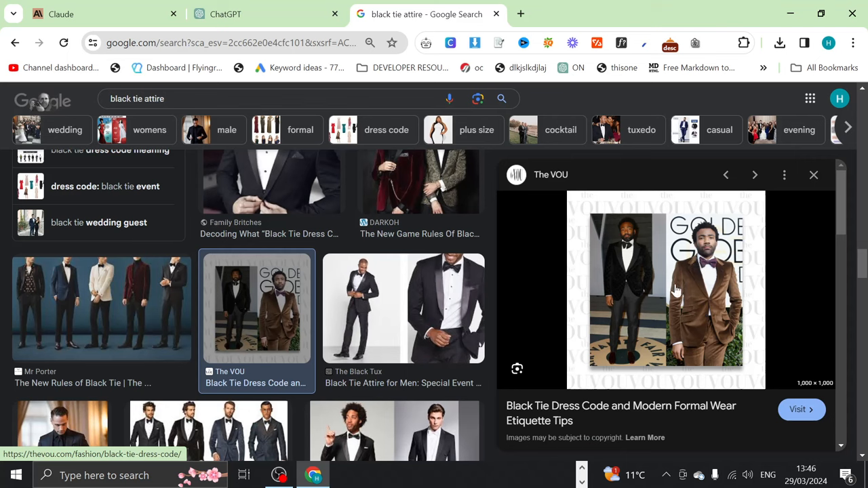
{"action": "mouse_move", "coordinate": [670, 261]}
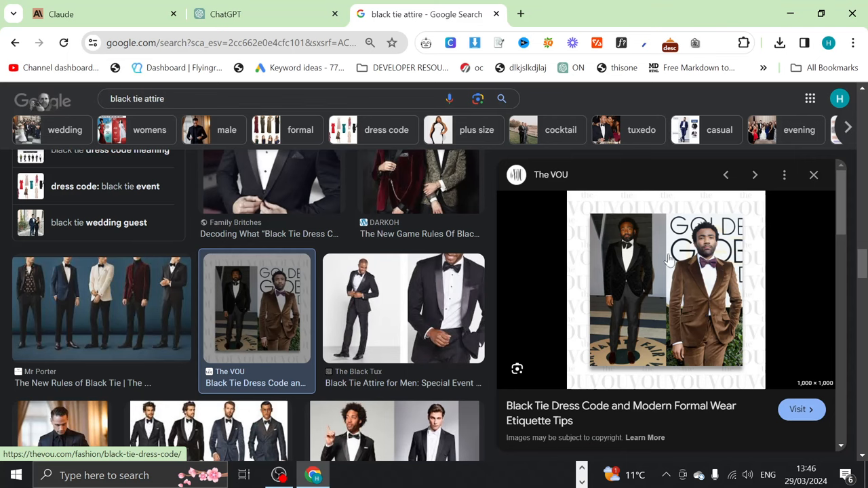
{"action": "mouse_move", "coordinate": [376, 305]}
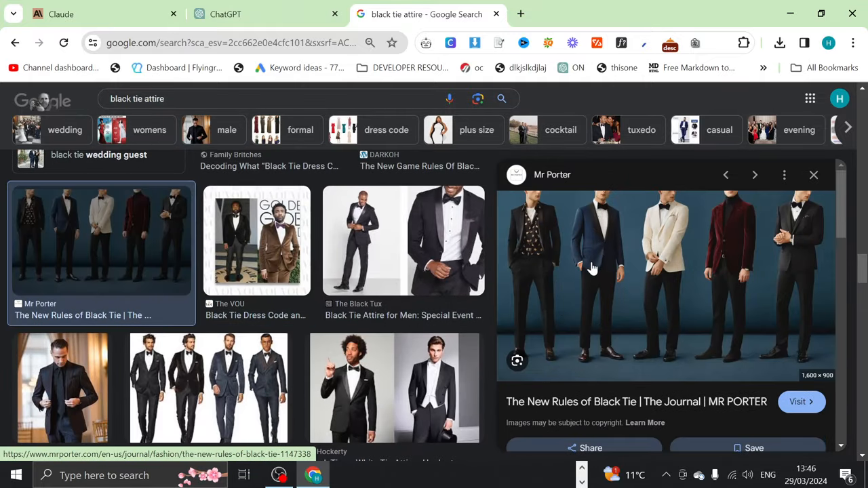
{"action": "mouse_move", "coordinate": [671, 224]}
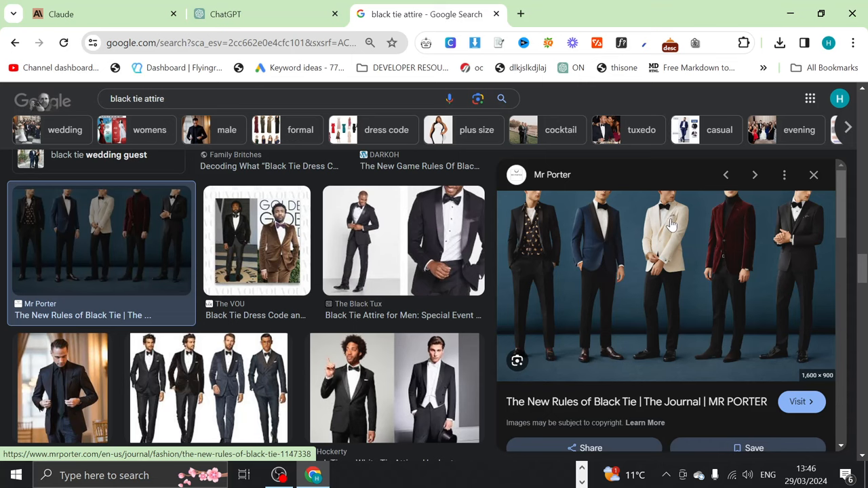
{"action": "mouse_move", "coordinate": [392, 342]}
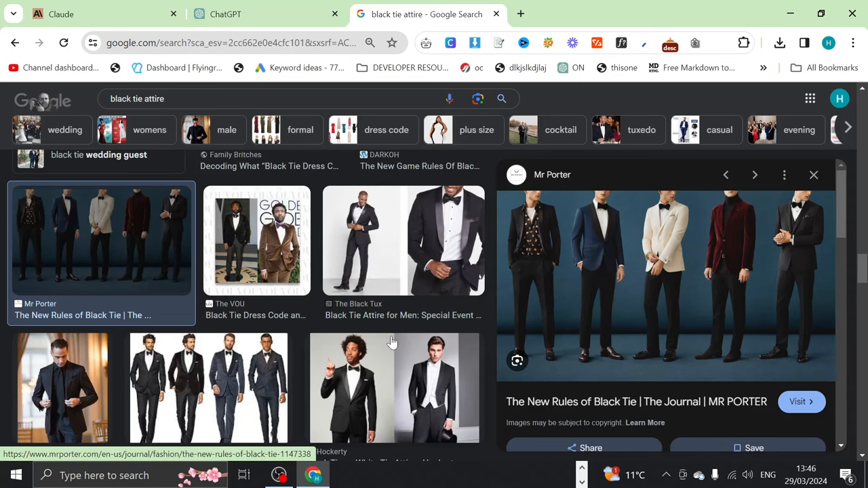
{"action": "scroll", "scroll_direction": "down", "scroll_amount": 3}
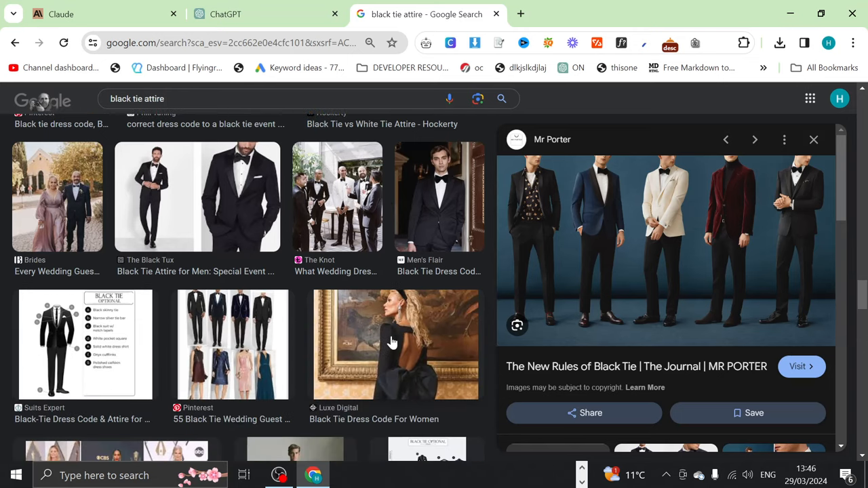
{"action": "scroll", "scroll_direction": "down", "scroll_amount": 3}
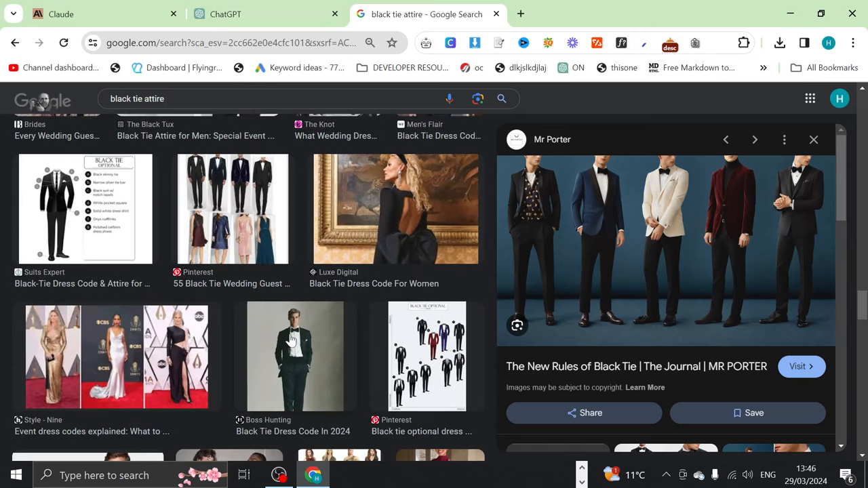
{"action": "scroll", "scroll_direction": "down", "scroll_amount": 3}
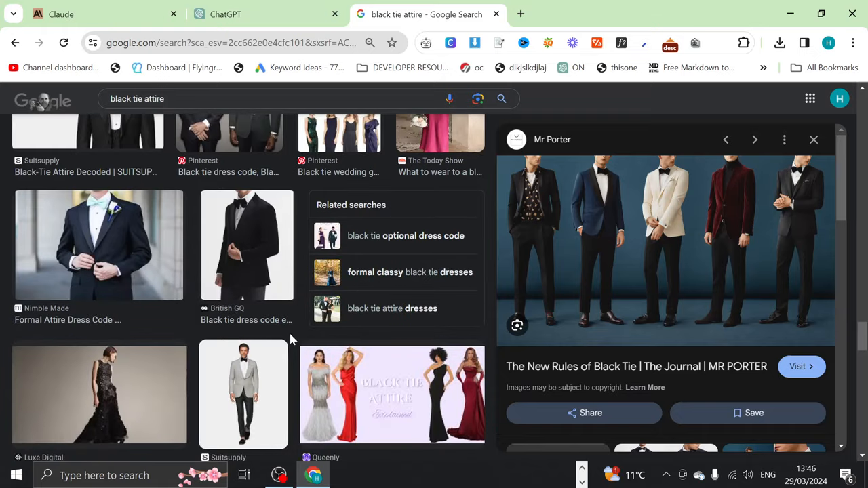
{"action": "scroll", "scroll_direction": "down", "scroll_amount": 3}
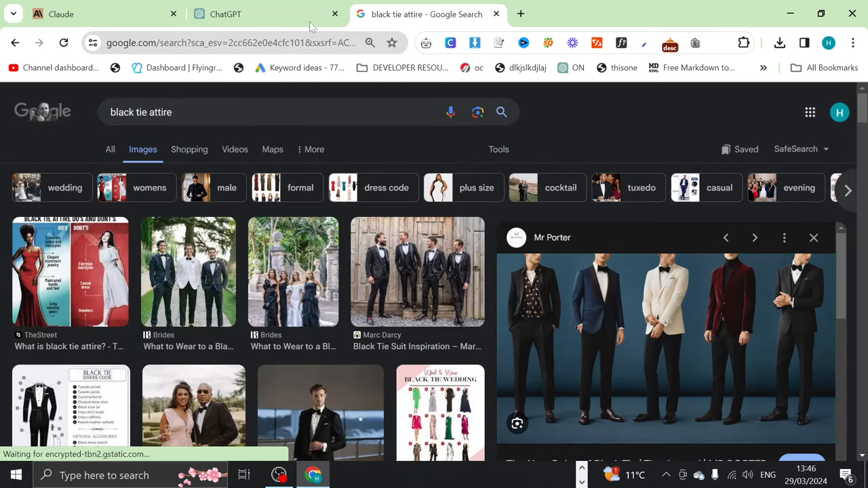
- Read ChatGPT's product list, highlighting the Barba Napoli shoes, KITON pants and Luigi Borrelli shirt entries
{"action": "left_click", "coordinate": [225, 14]}
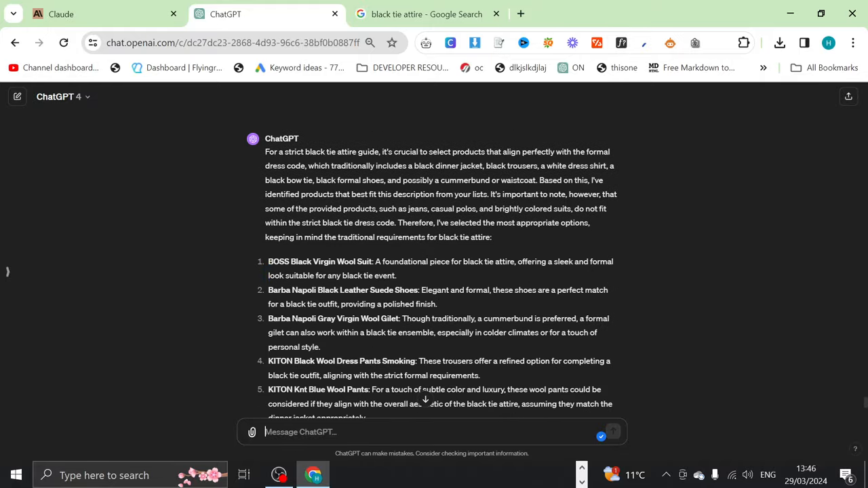
{"action": "double_click", "coordinate": [324, 260]}
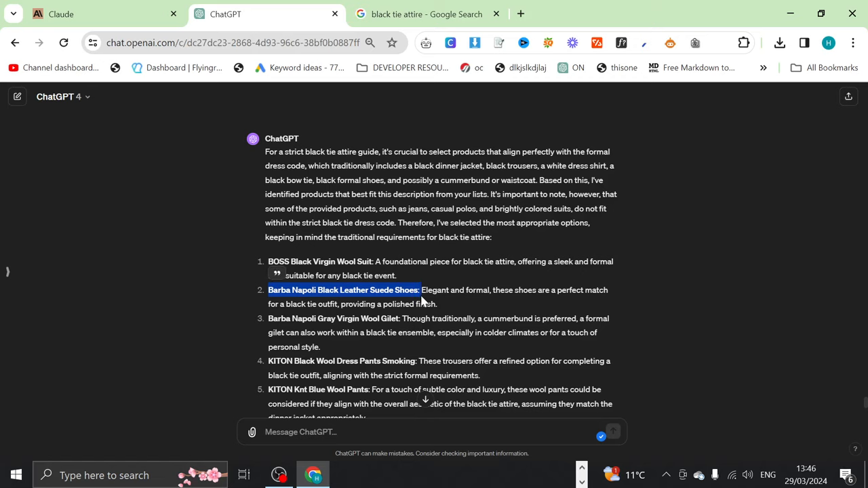
{"action": "scroll", "scroll_direction": "down", "scroll_amount": 3}
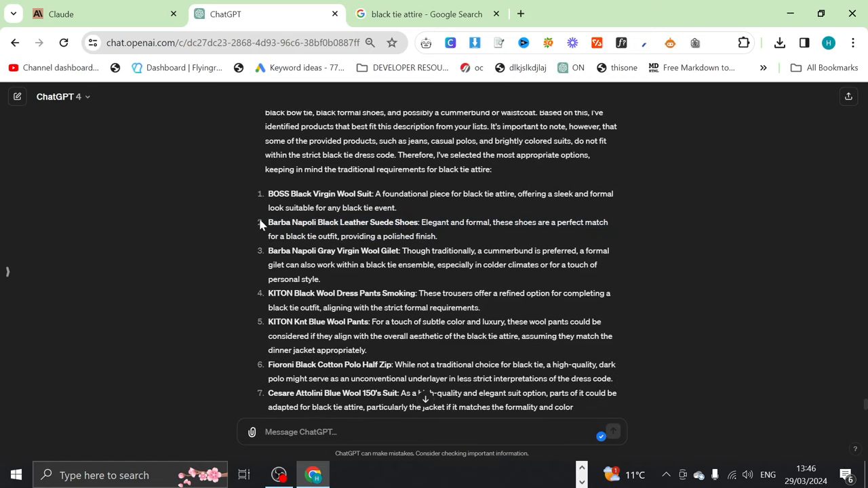
{"action": "left_click_drag", "start_coordinate": [268, 249], "coordinate": [320, 279]}
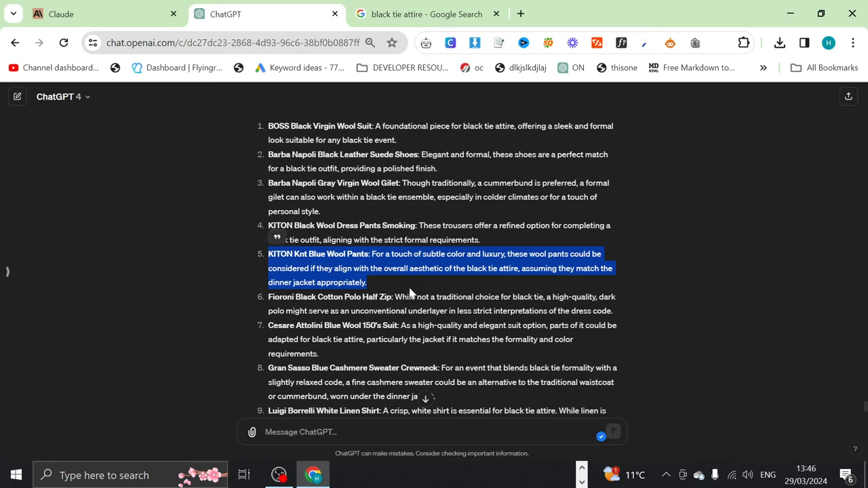
{"action": "scroll", "scroll_direction": "down", "scroll_amount": 3}
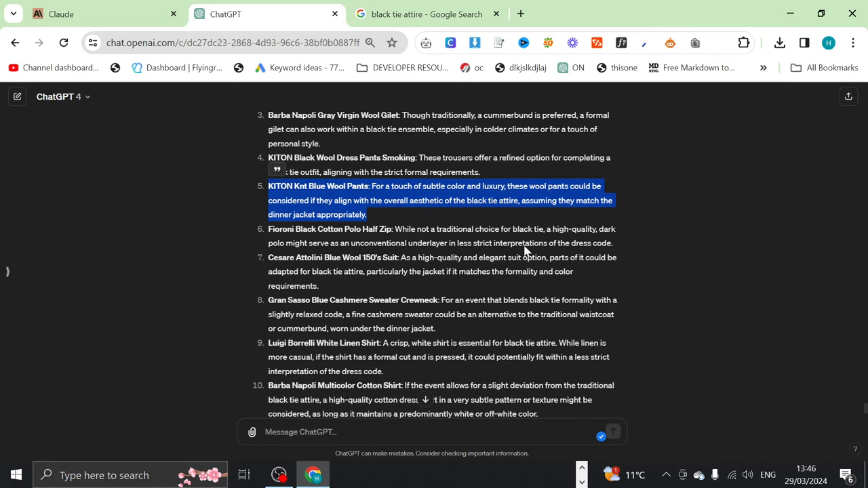
{"action": "left_click_drag", "start_coordinate": [269, 228], "coordinate": [613, 243]}
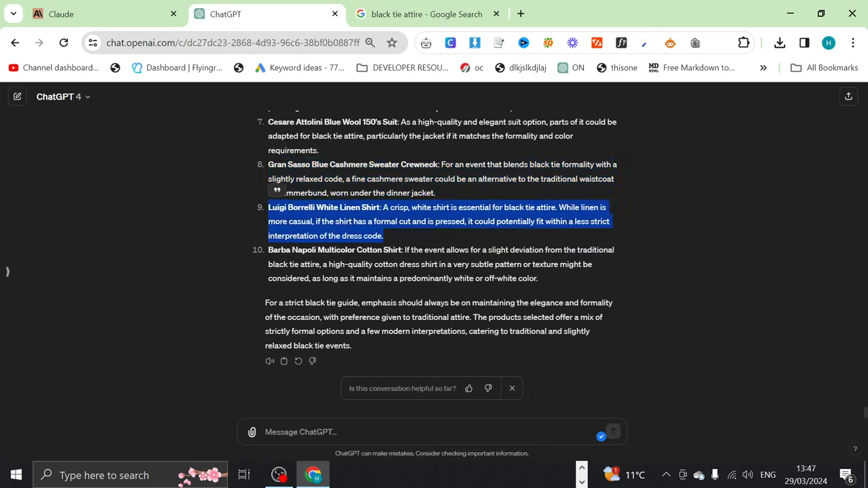
{"action": "mouse_move", "coordinate": [390, 239]}
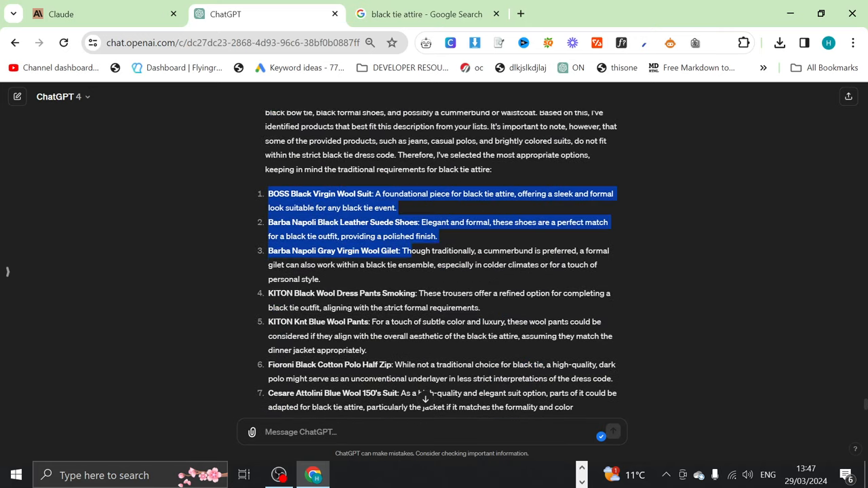
{"action": "scroll", "scroll_direction": "down", "scroll_amount": 3}
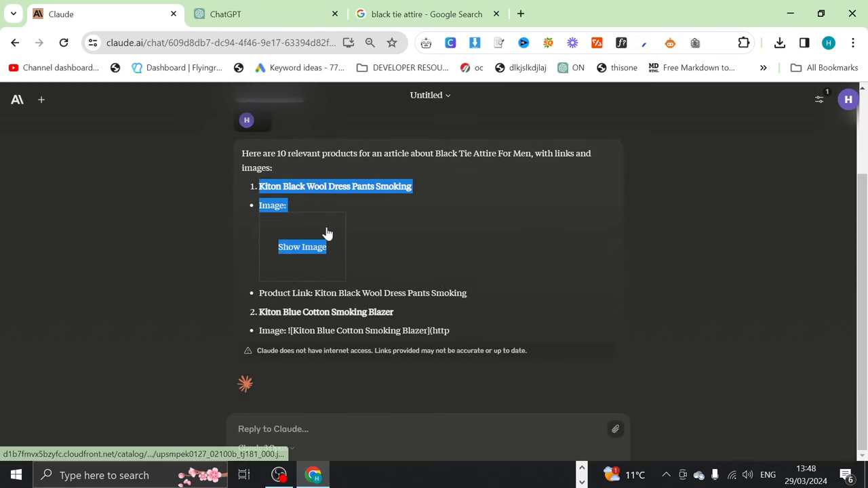
- Show the Kiton Black Wool Dress Pants image and scroll through Claude's product images
{"action": "left_click", "coordinate": [301, 246]}
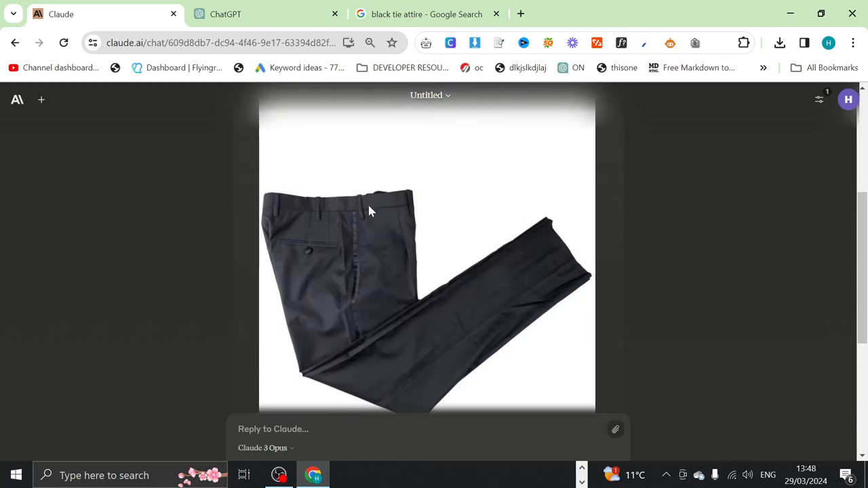
{"action": "scroll", "scroll_direction": "down", "scroll_amount": 3}
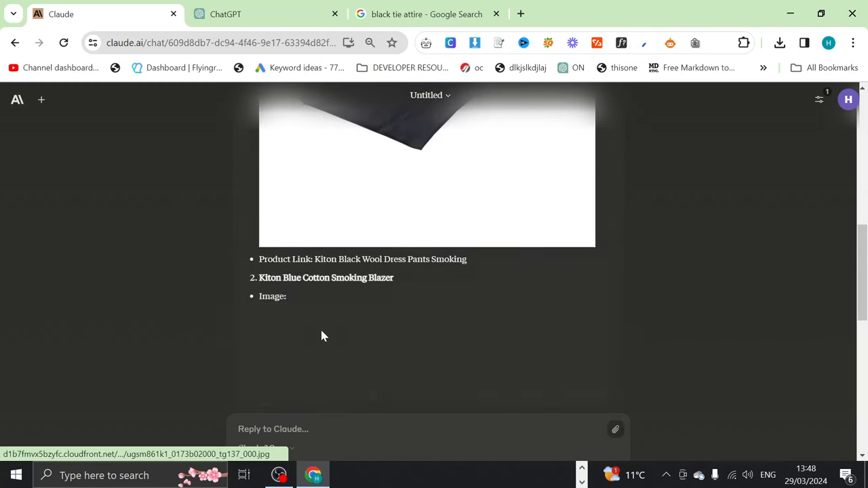
{"action": "scroll", "scroll_direction": "down", "scroll_amount": 3}
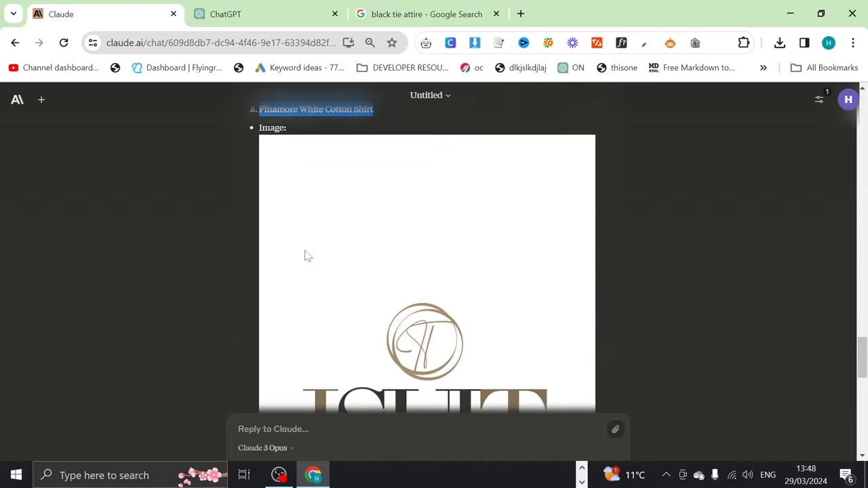
{"action": "scroll", "scroll_direction": "down", "scroll_amount": 3}
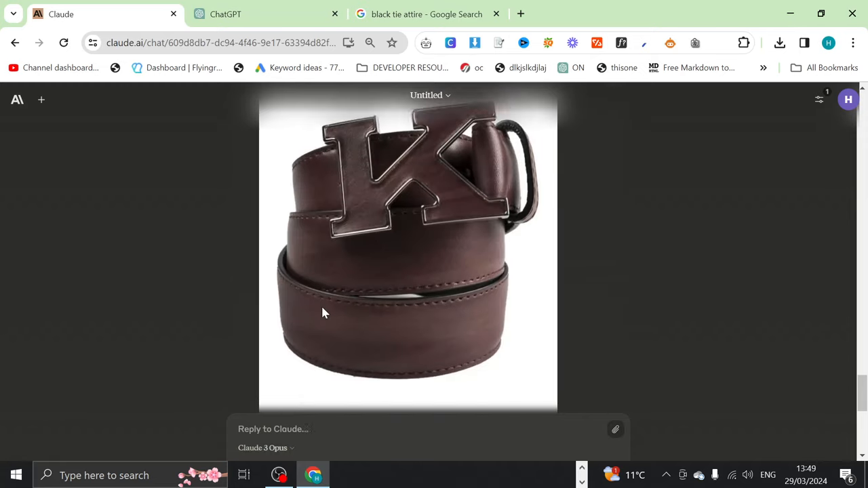
{"action": "scroll", "scroll_direction": "down", "scroll_amount": 3}
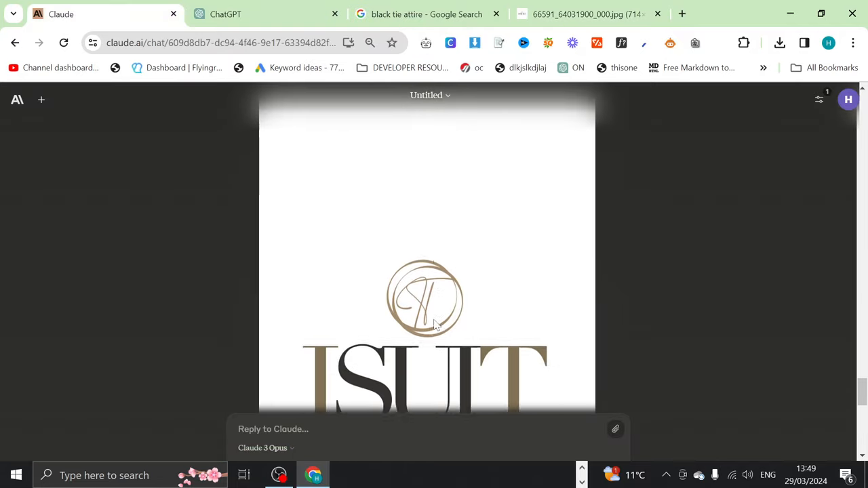
{"action": "scroll", "scroll_direction": "down", "scroll_amount": 3}
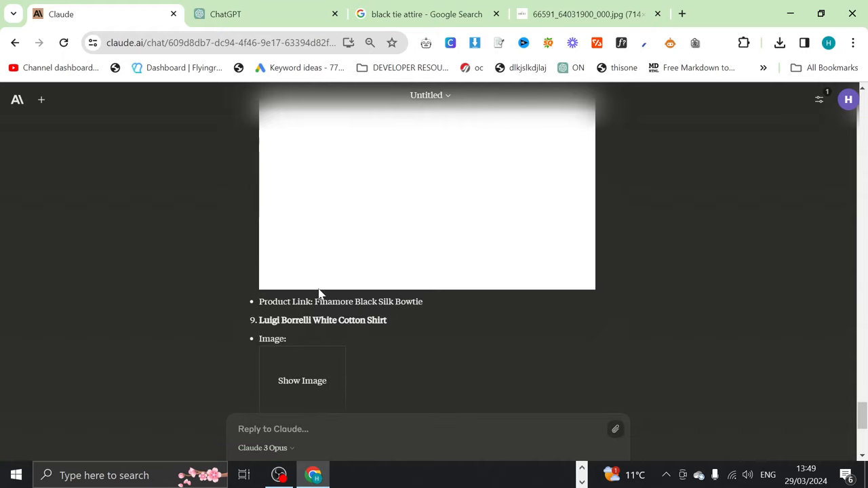
{"action": "scroll", "scroll_direction": "down", "scroll_amount": 3}
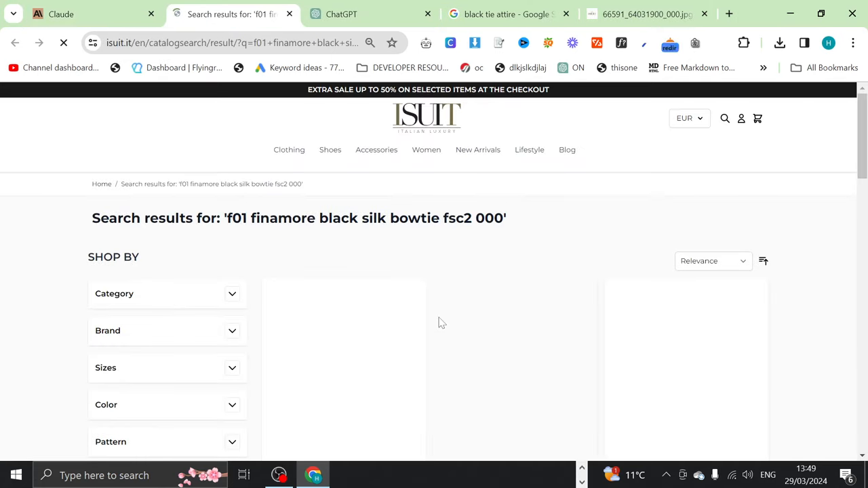
- Check the Luigi Borrelli yellow linen shirt page on ISUIT
{"action": "scroll", "scroll_direction": "down", "scroll_amount": 3}
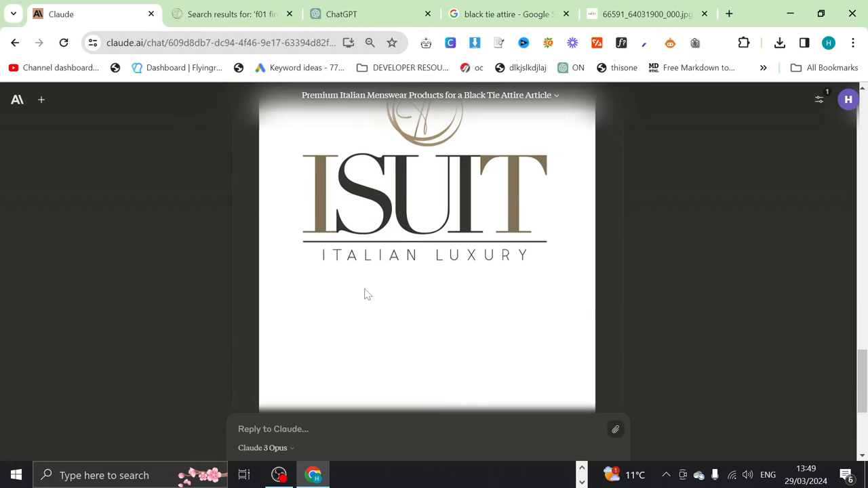
{"action": "scroll", "scroll_direction": "down", "scroll_amount": 3}
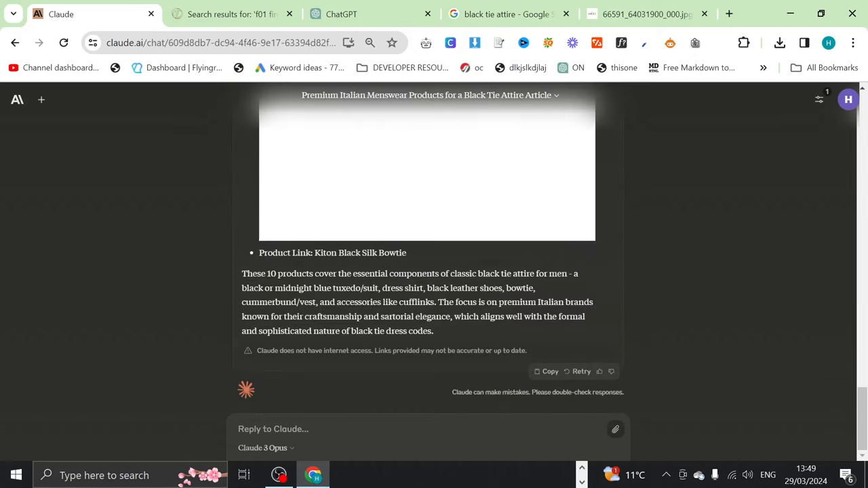
{"action": "left_click", "coordinate": [197, 14]}
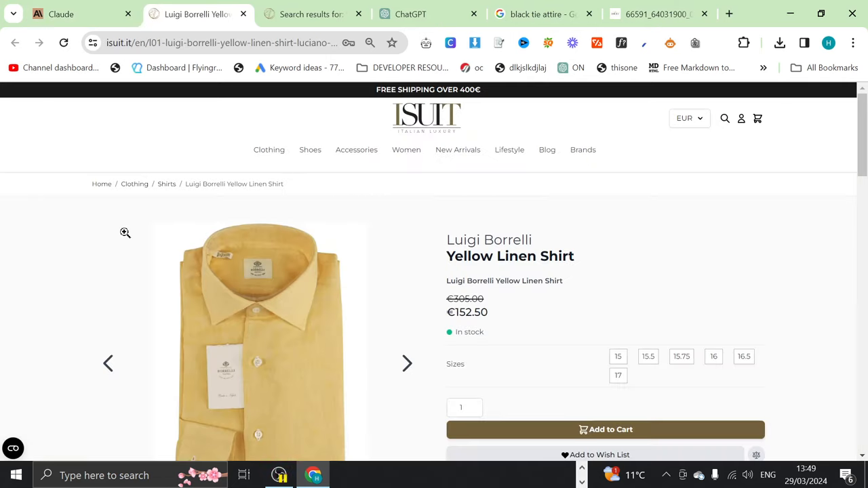
{"action": "mouse_move", "coordinate": [249, 253]}
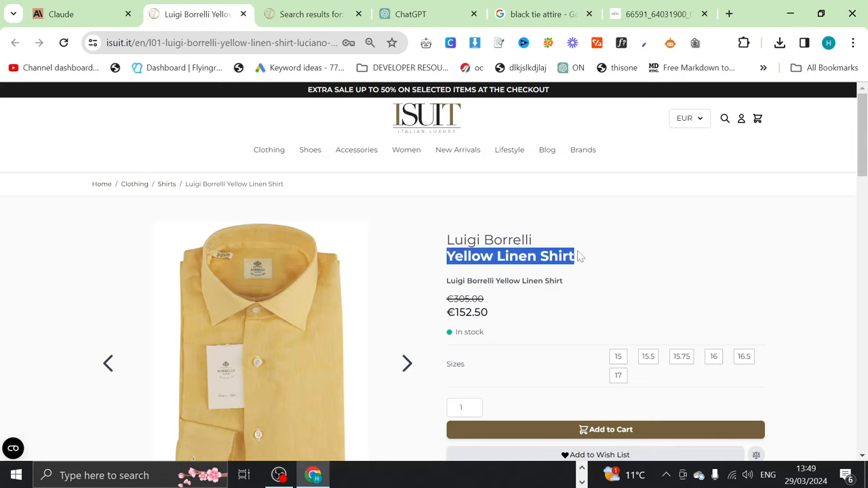
- Return to Claude's article and follow the Kiton Black Silk Bowtie product link
{"action": "left_click", "coordinate": [61, 14]}
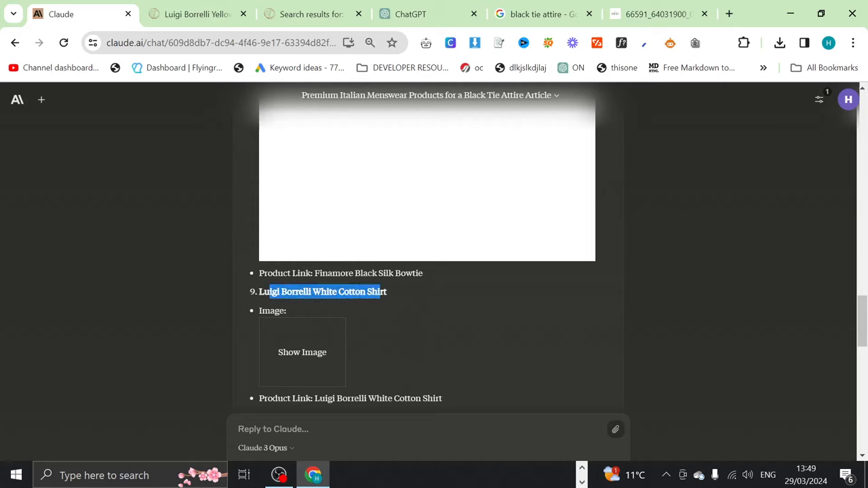
{"action": "scroll", "scroll_direction": "down", "scroll_amount": 3}
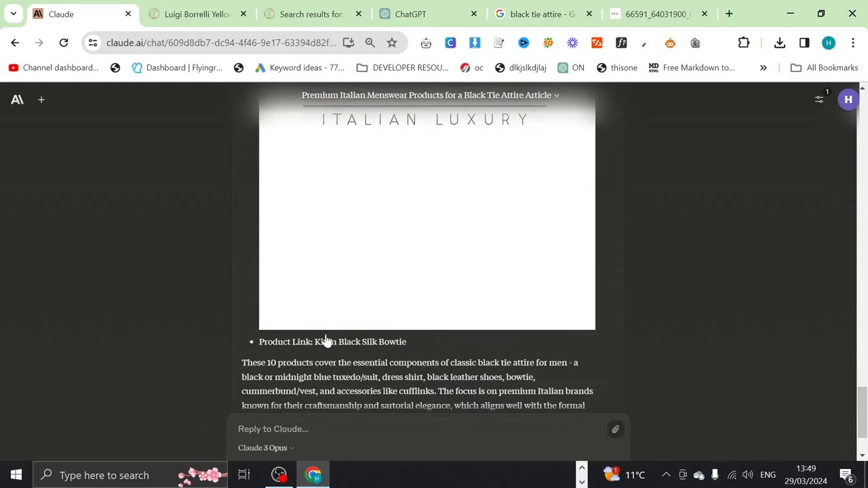
{"action": "mouse_move", "coordinate": [326, 342]}
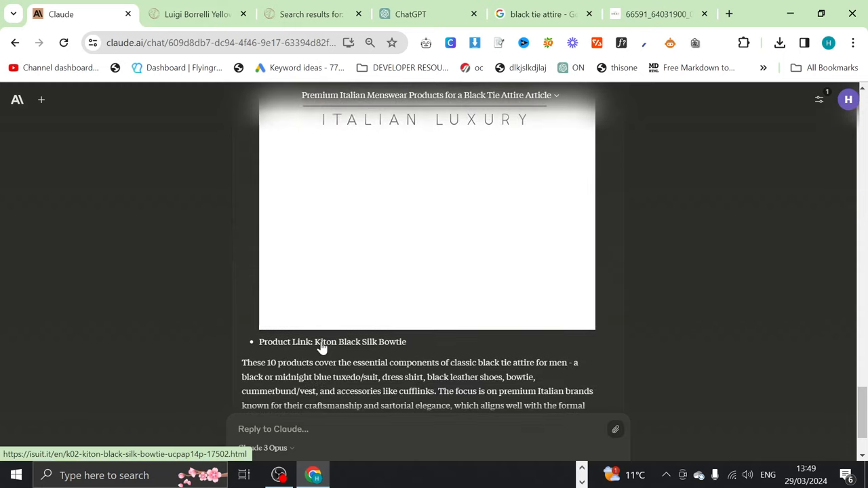
{"action": "left_click", "coordinate": [310, 13]}
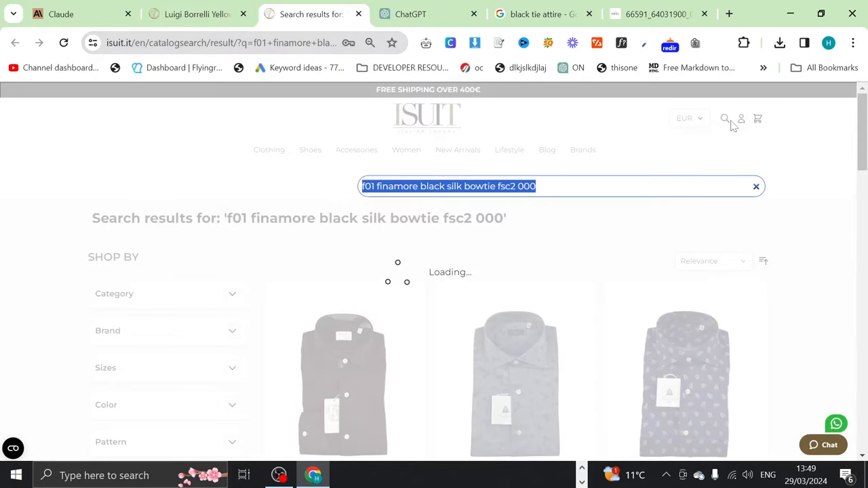
- Search ISUIT for 'kiton silk' and filter the results to the Kiton brand
{"action": "type", "text": "kiton silk"}
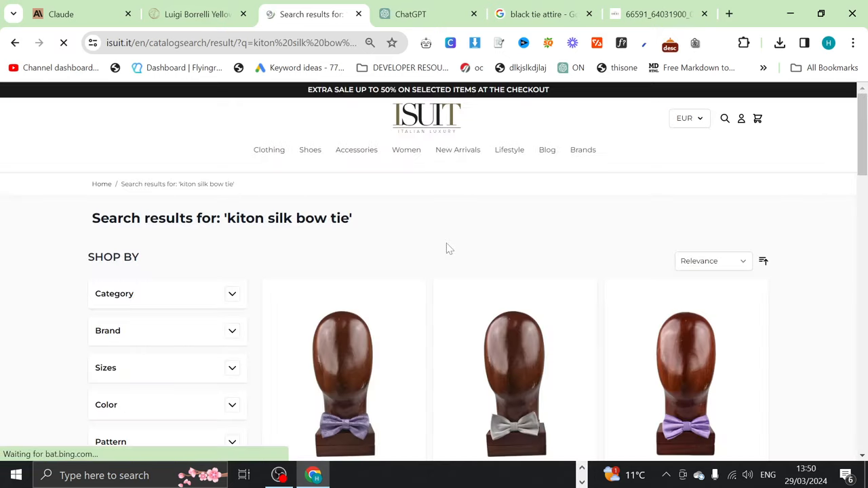
{"action": "scroll", "scroll_direction": "down", "scroll_amount": 3}
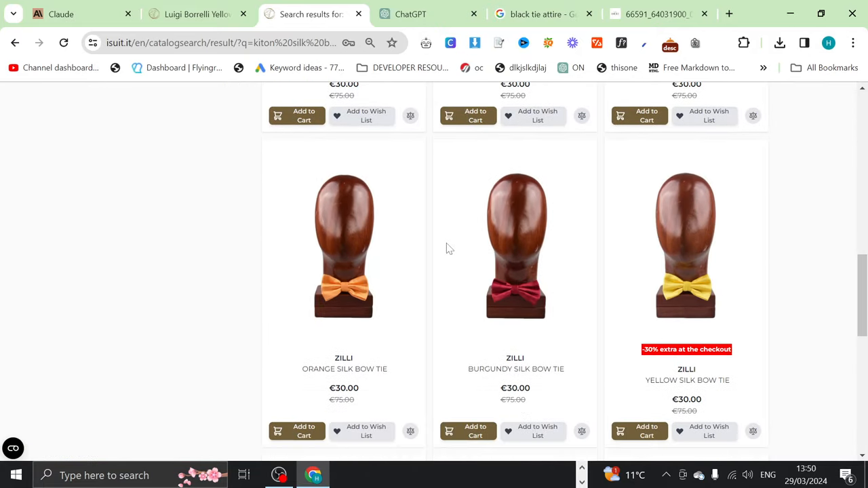
{"action": "scroll", "scroll_direction": "down", "scroll_amount": 3}
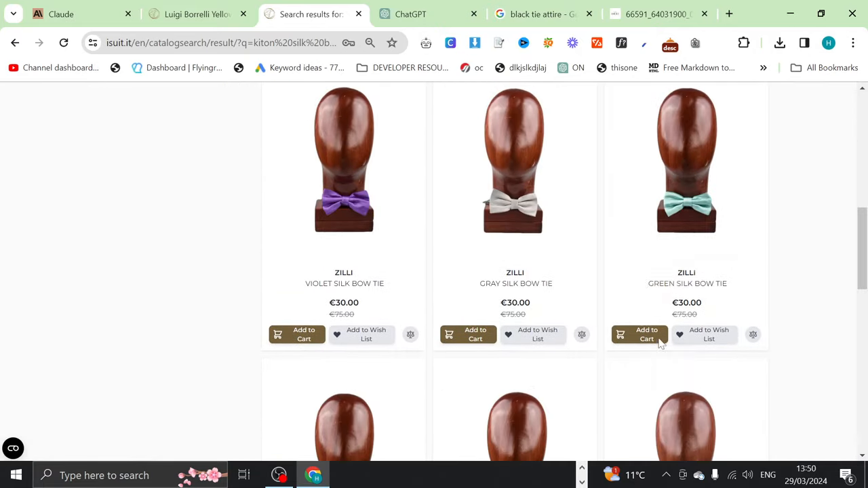
{"action": "scroll", "scroll_direction": "up", "scroll_amount": 3}
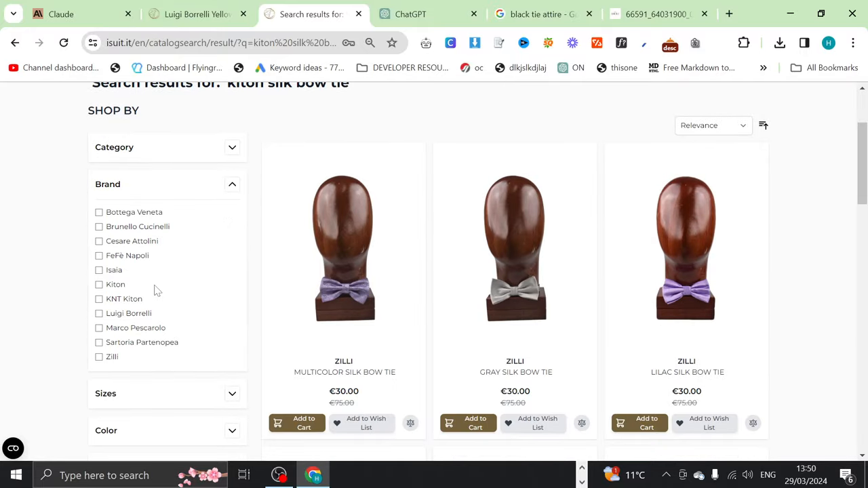
{"action": "left_click", "coordinate": [99, 285]}
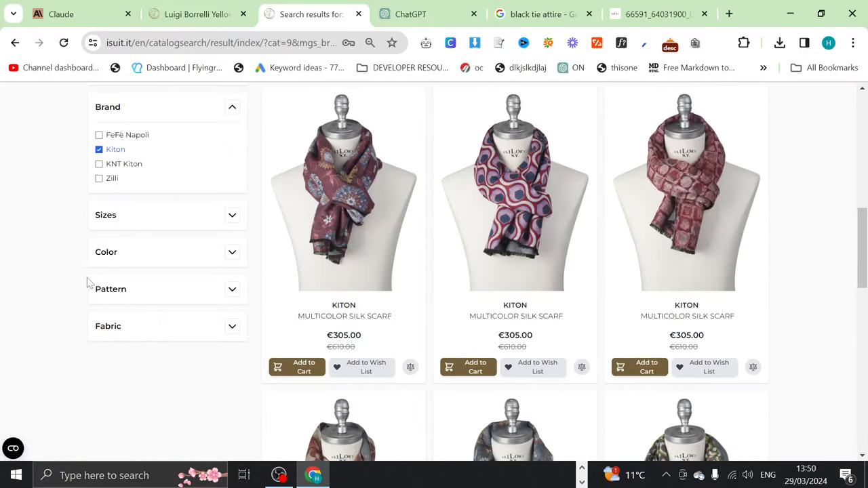
- Browse the filtered bow ties, then view the men's Ties & Bowties category
{"action": "scroll", "scroll_direction": "down", "scroll_amount": 3}
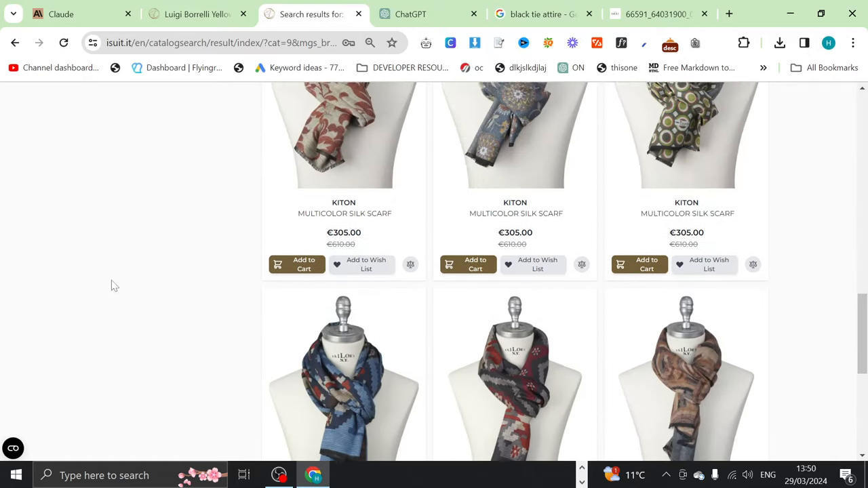
{"action": "scroll", "scroll_direction": "down", "scroll_amount": 3}
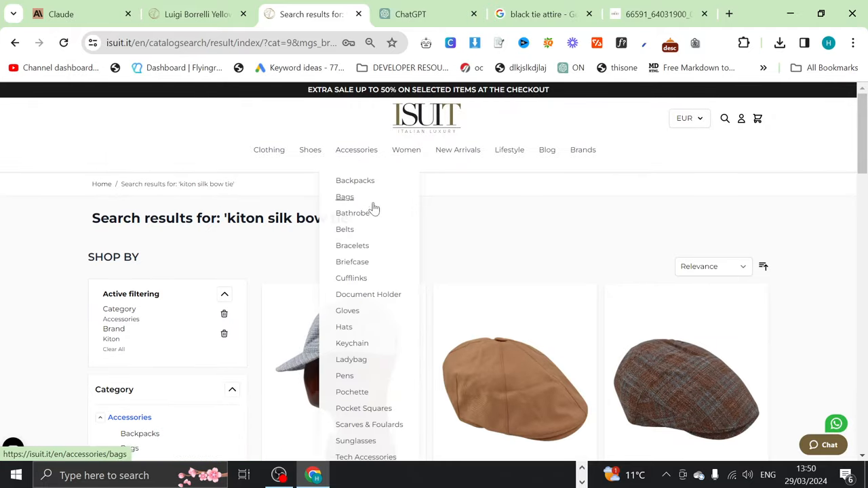
{"action": "mouse_move", "coordinate": [377, 272]}
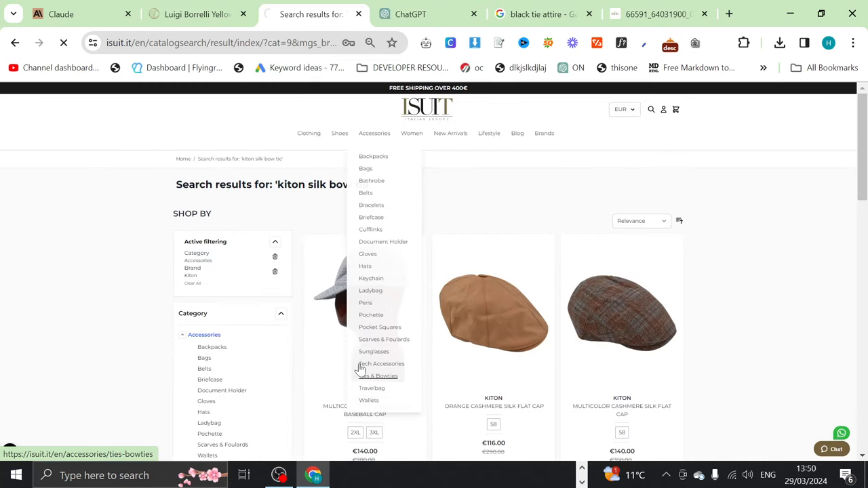
{"action": "left_click", "coordinate": [379, 376]}
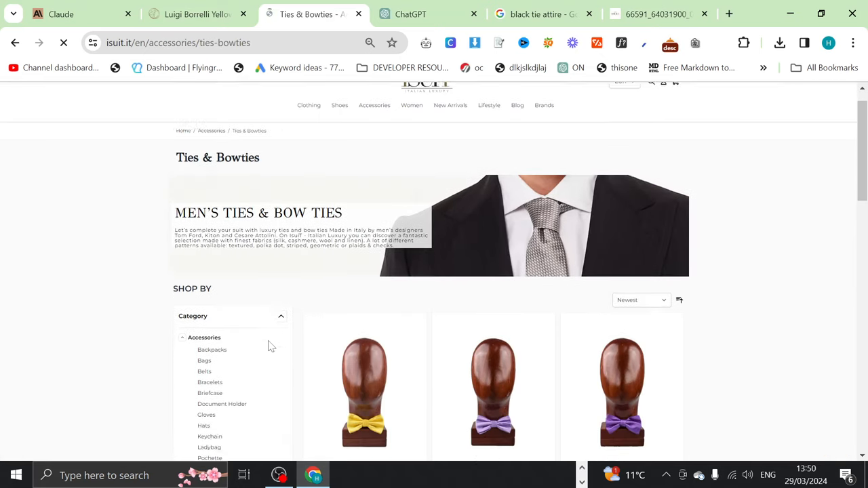
{"action": "scroll", "scroll_direction": "down", "scroll_amount": 3}
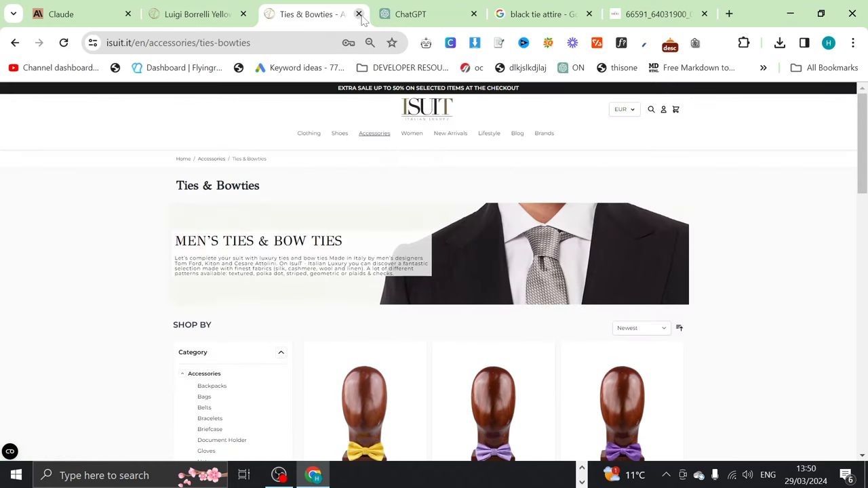
- Close the ISUIT tabs and scroll Claude's black tie article, revealing a product image
{"action": "left_click", "coordinate": [358, 14]}
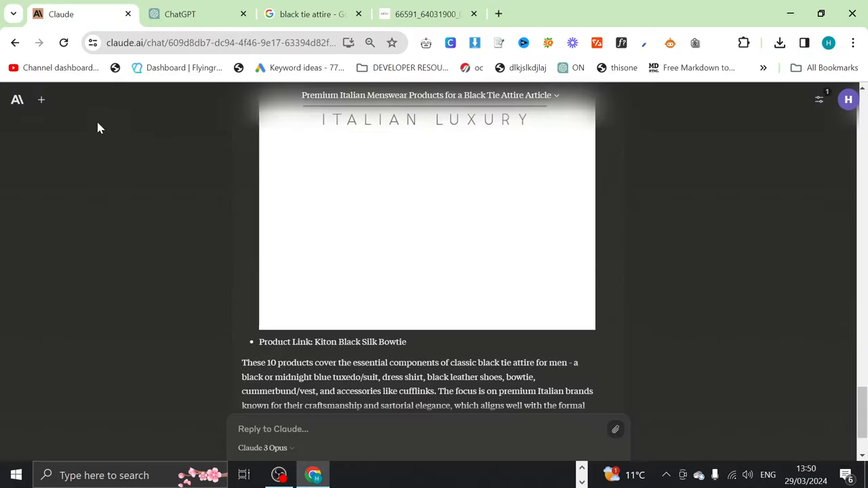
{"action": "scroll", "scroll_direction": "down", "scroll_amount": 3}
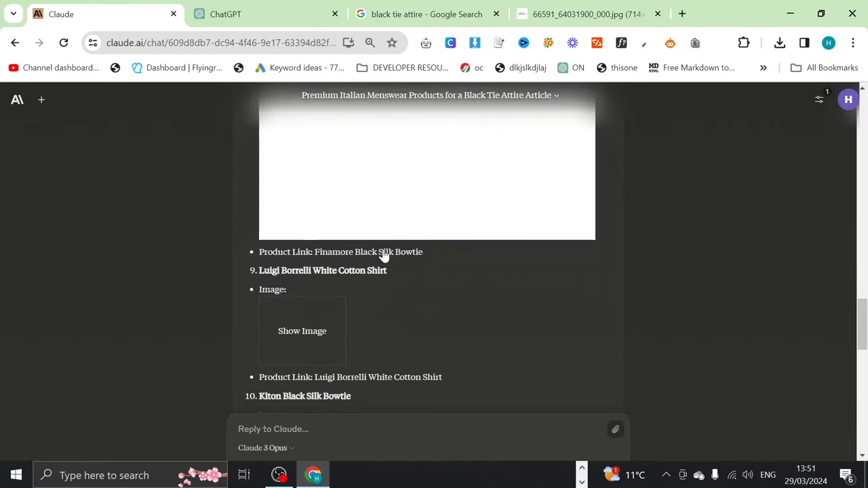
{"action": "scroll", "scroll_direction": "down", "scroll_amount": 3}
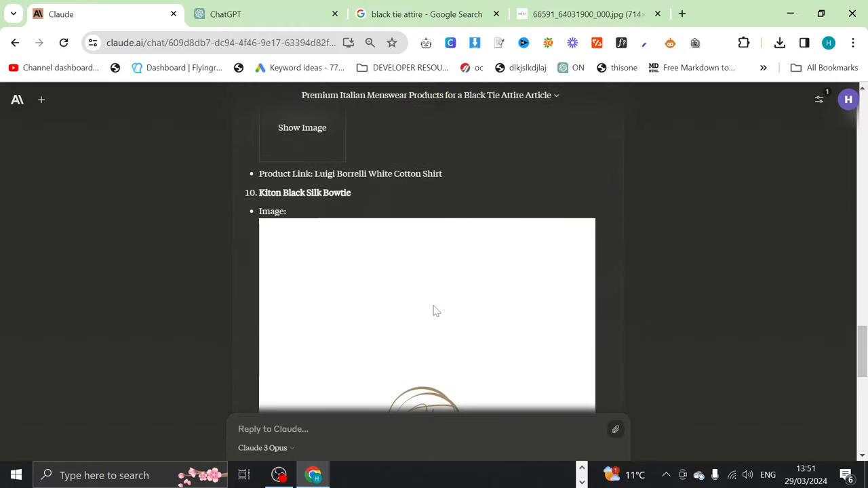
{"action": "mouse_move", "coordinate": [428, 311]}
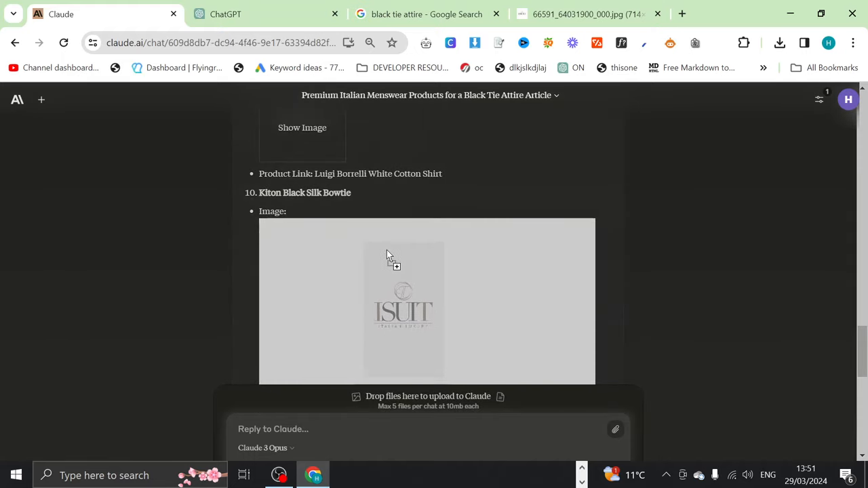
{"action": "left_click", "coordinate": [404, 310]}
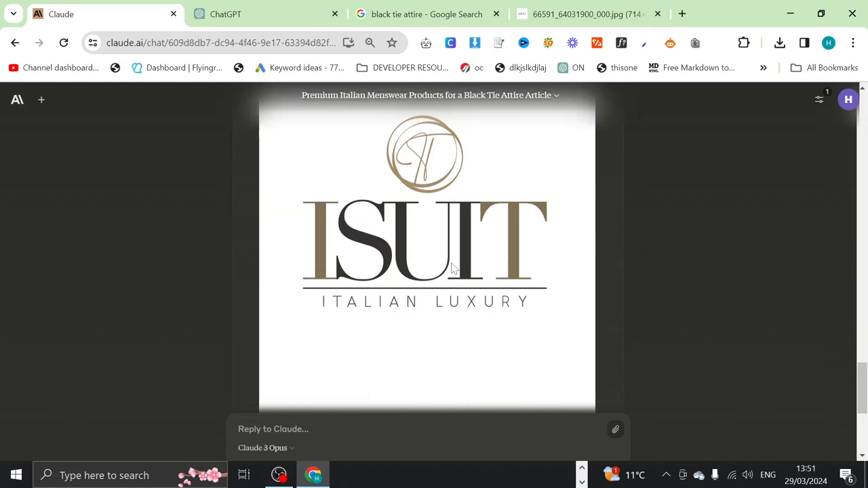
{"action": "mouse_move", "coordinate": [396, 247]}
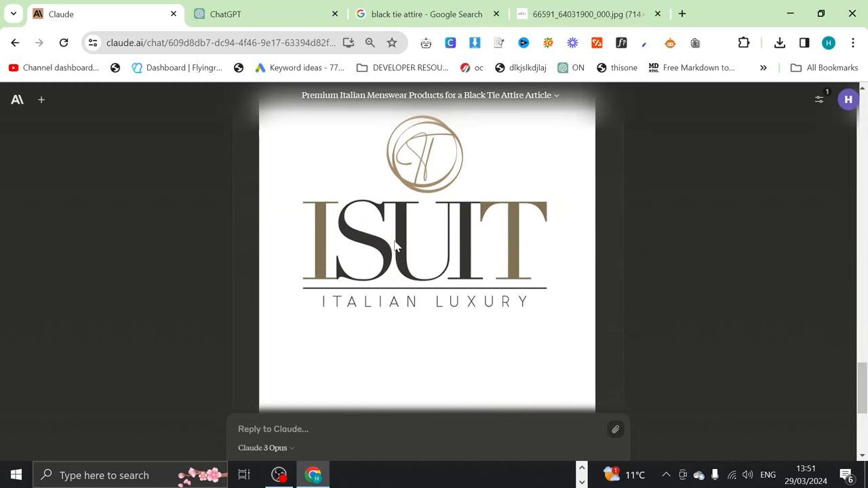
- Show the Finamore White Cotton Shirt image (ISUIT logo only), then start a new tab
{"action": "left_click_drag", "start_coordinate": [390, 231], "coordinate": [390, 231]}
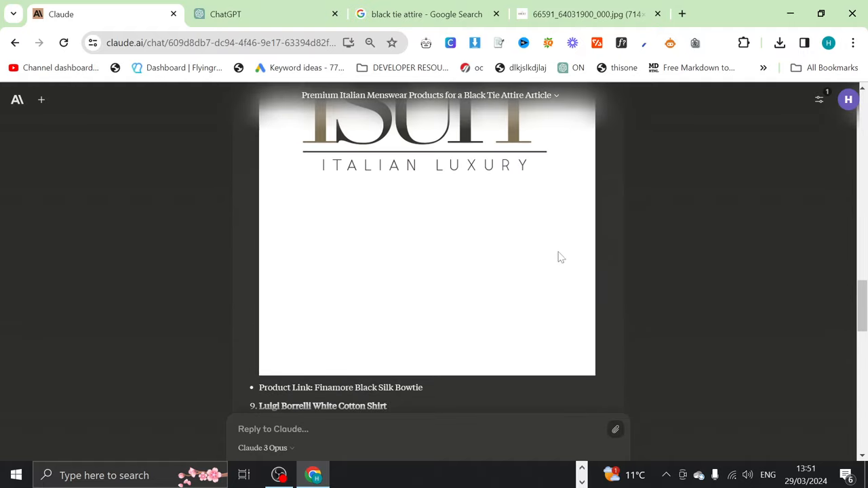
{"action": "scroll", "scroll_direction": "up", "scroll_amount": 3}
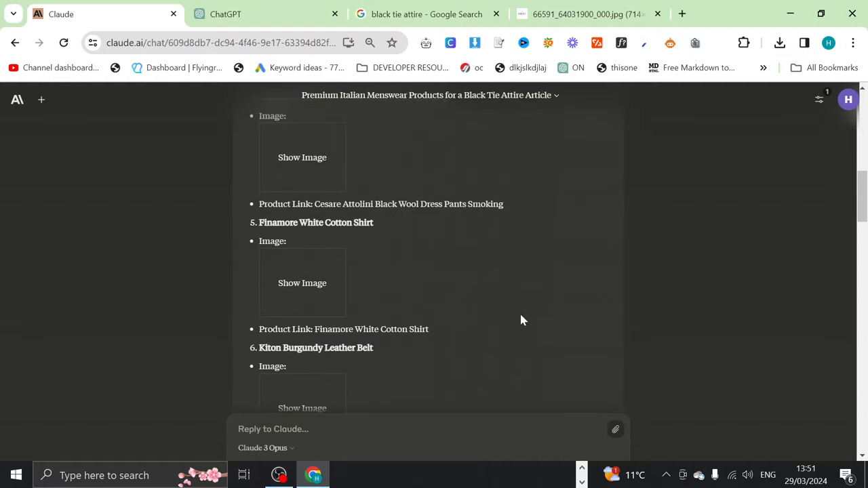
{"action": "left_click", "coordinate": [302, 283]}
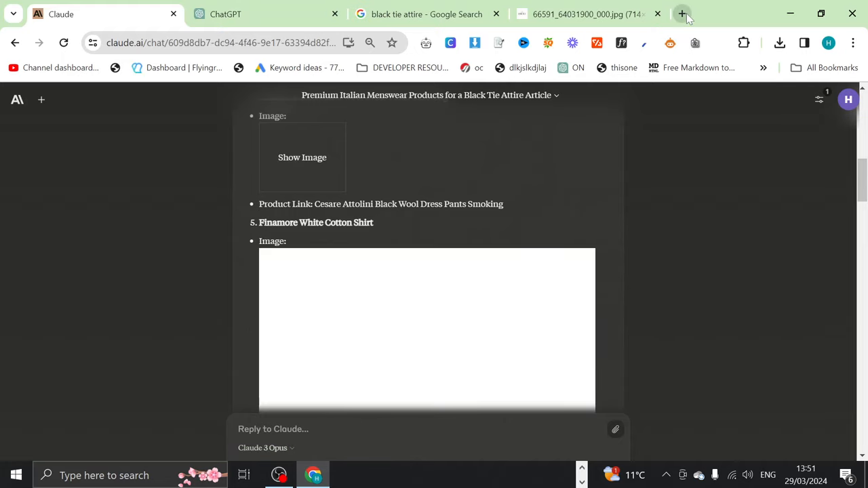
{"action": "left_click", "coordinate": [682, 13]}
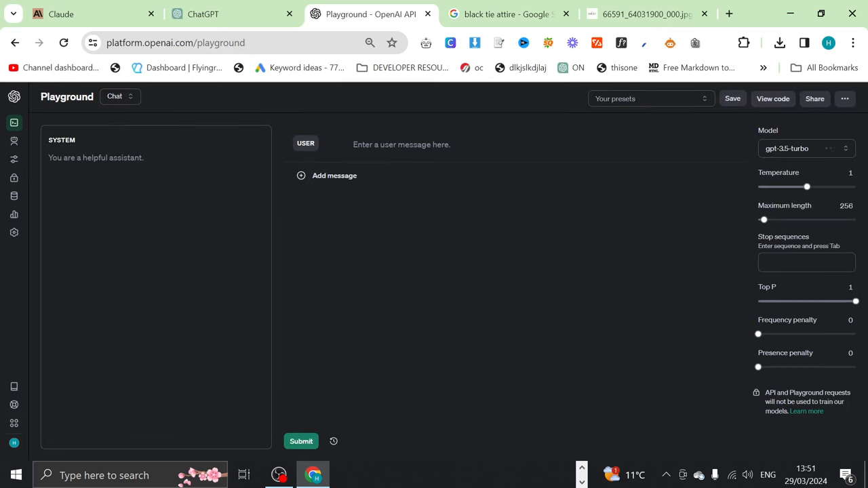
- Load the dashboard preset and send GPT-4 Turbo the 'please fix' bug reports requesting full changed code
{"action": "left_click", "coordinate": [733, 98]}
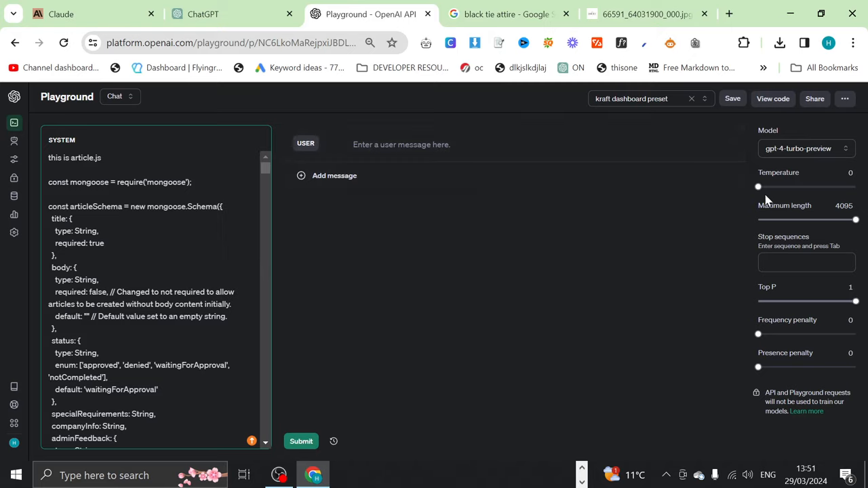
{"action": "double_click", "coordinate": [75, 157]}
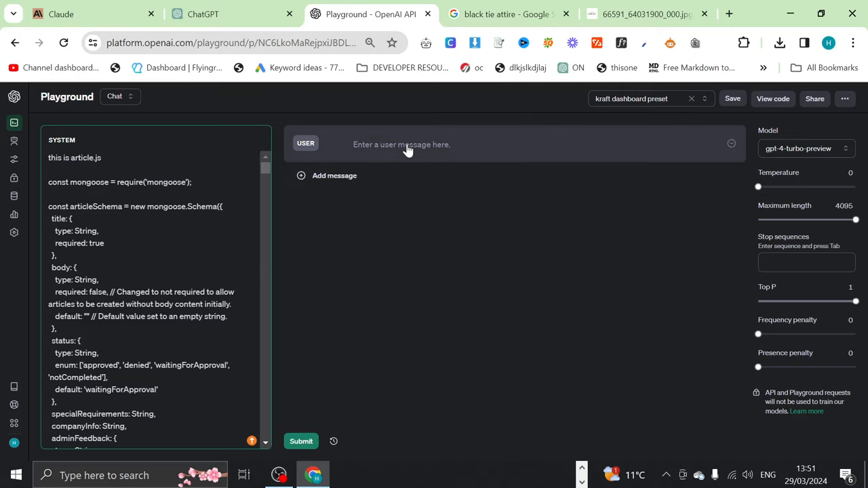
{"action": "left_click", "coordinate": [407, 144]}
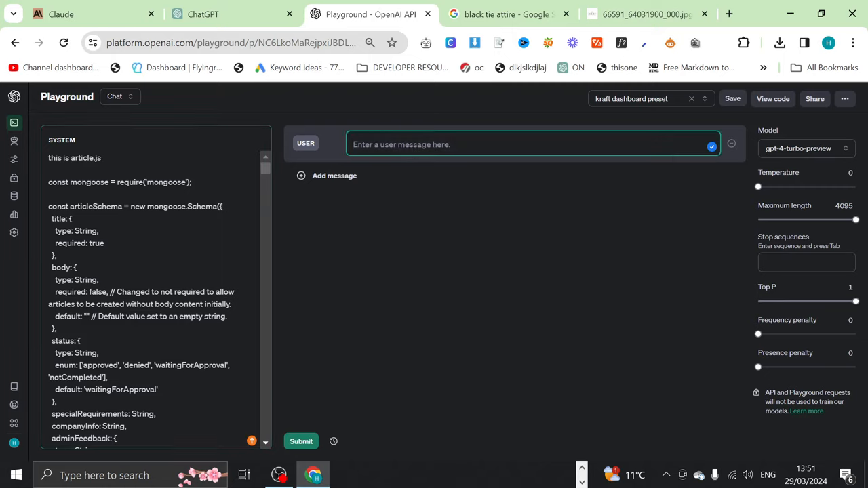
{"action": "type", "text": "please fix please write out all the code of any pages you change"}
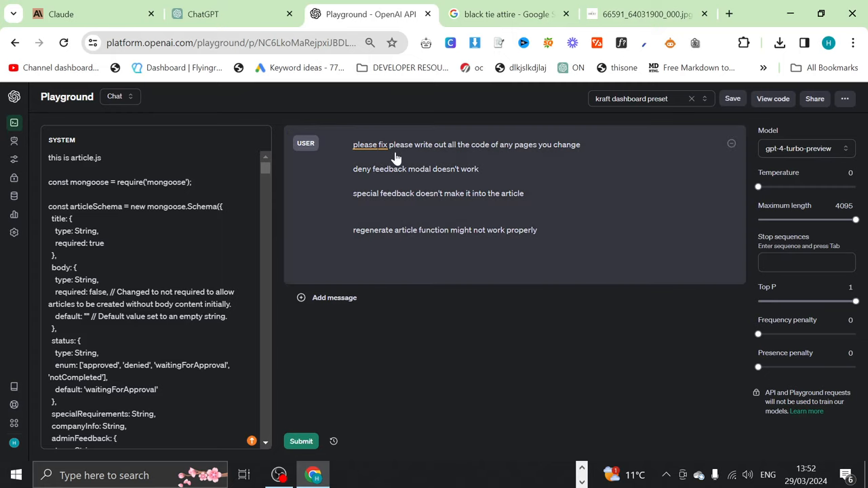
{"action": "mouse_move", "coordinate": [467, 155]}
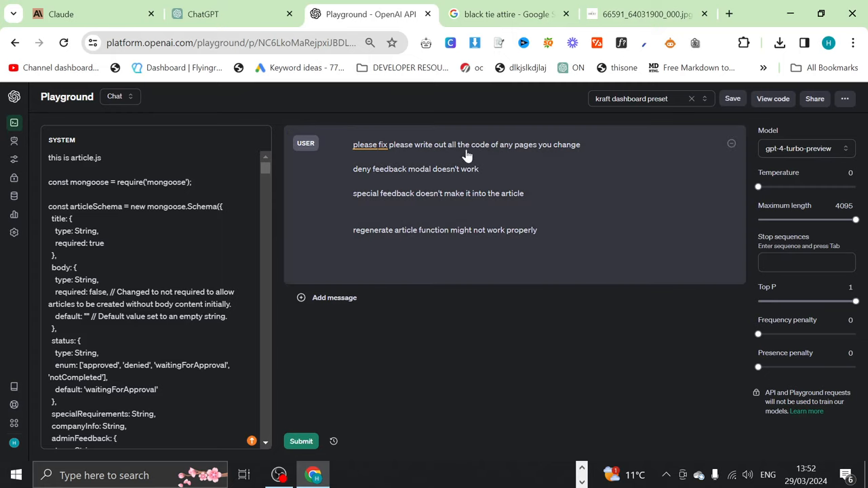
{"action": "mouse_move", "coordinate": [369, 168]}
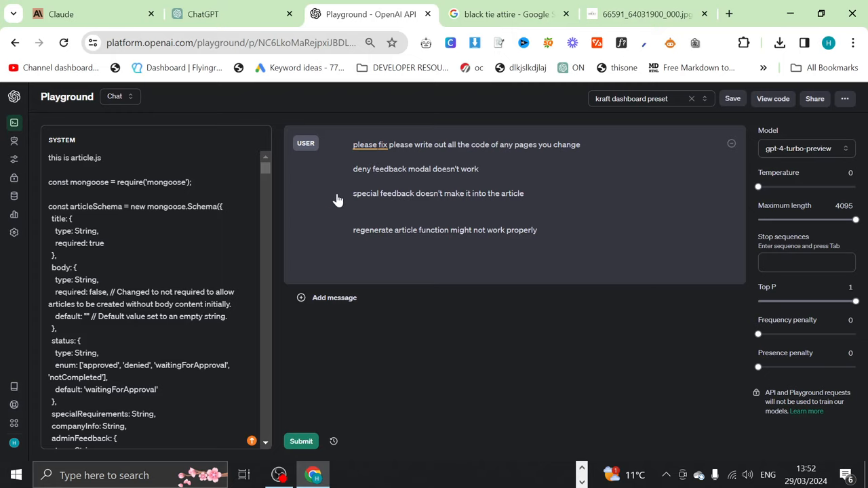
{"action": "left_click", "coordinate": [301, 440]}
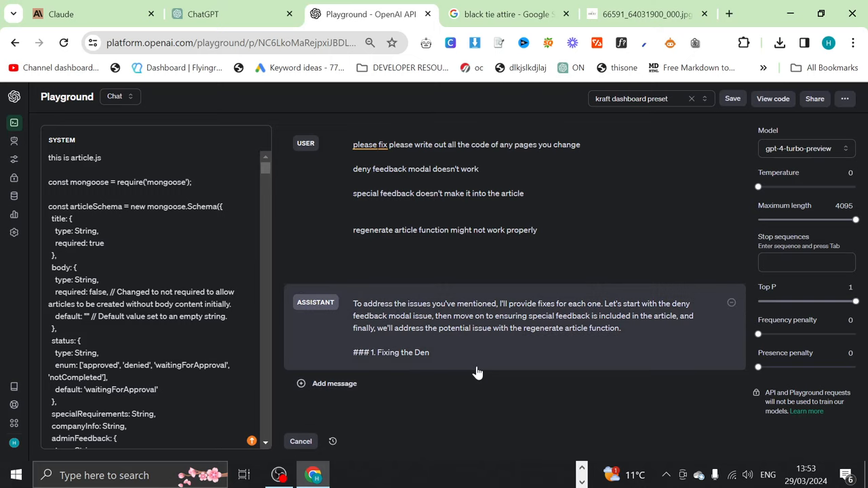
{"action": "mouse_move", "coordinate": [515, 341]}
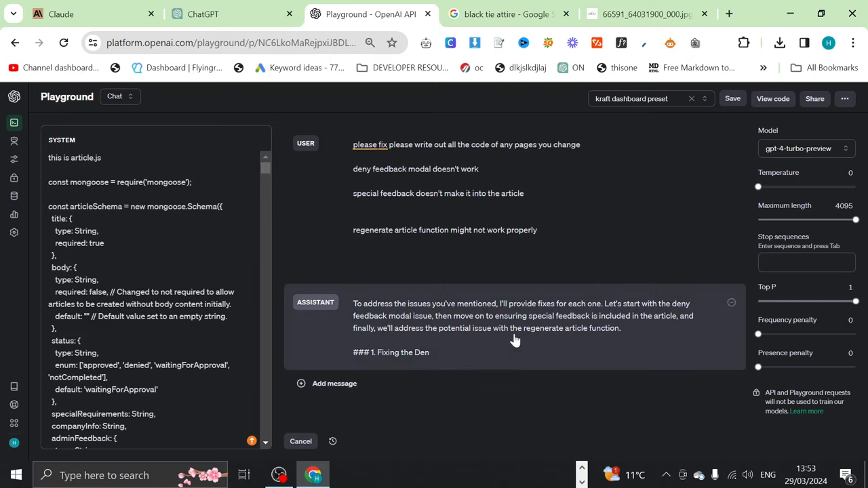
{"action": "mouse_move", "coordinate": [670, 325]}
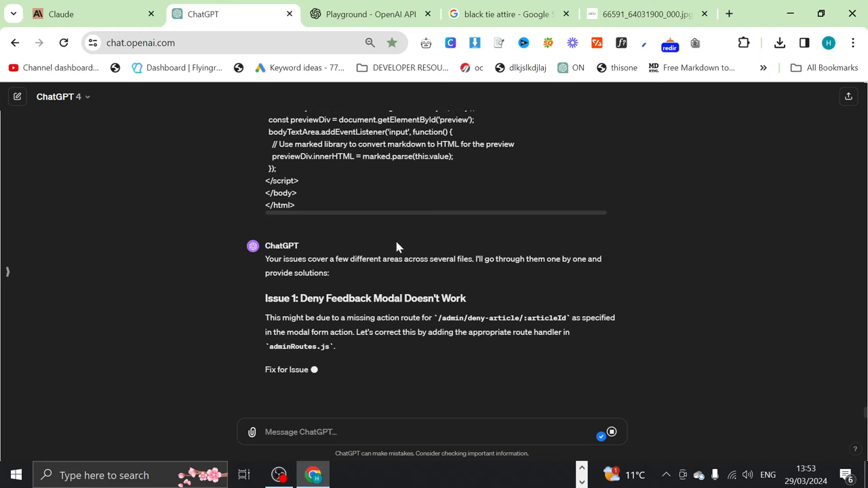
- Follow the Playground's reply, then switch to the Claude conversation
{"action": "left_click", "coordinate": [371, 14]}
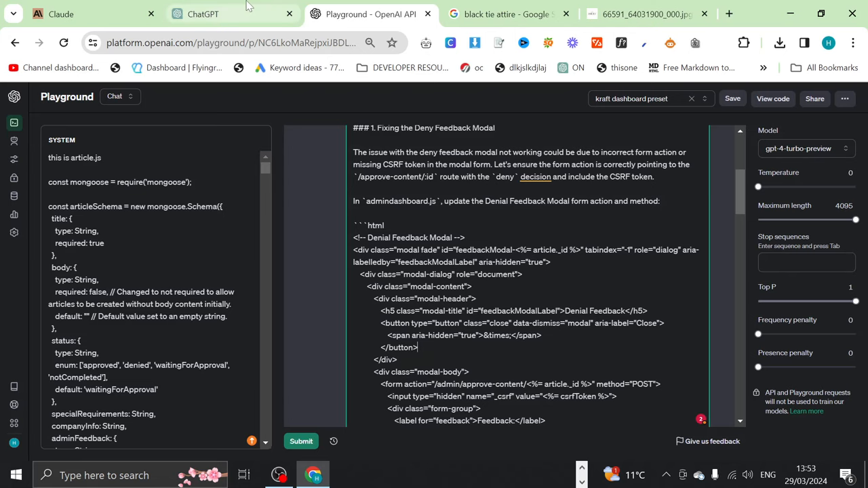
{"action": "left_click", "coordinate": [204, 13]}
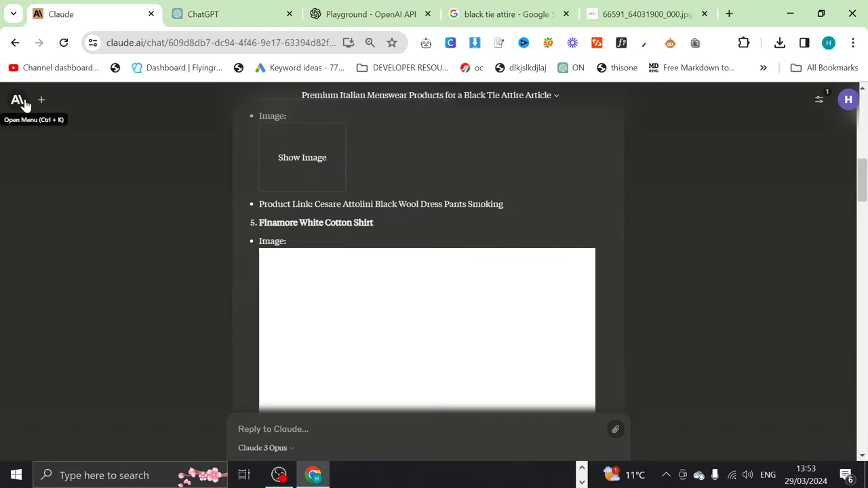
{"action": "mouse_move", "coordinate": [87, 108]}
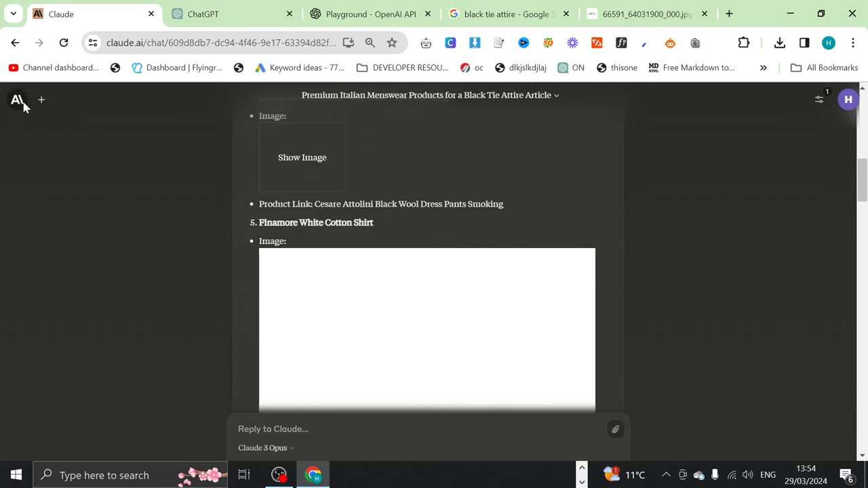
- Send a new Claude chat the bug-report message with article.js code copied from the Playground
{"action": "left_click", "coordinate": [16, 101]}
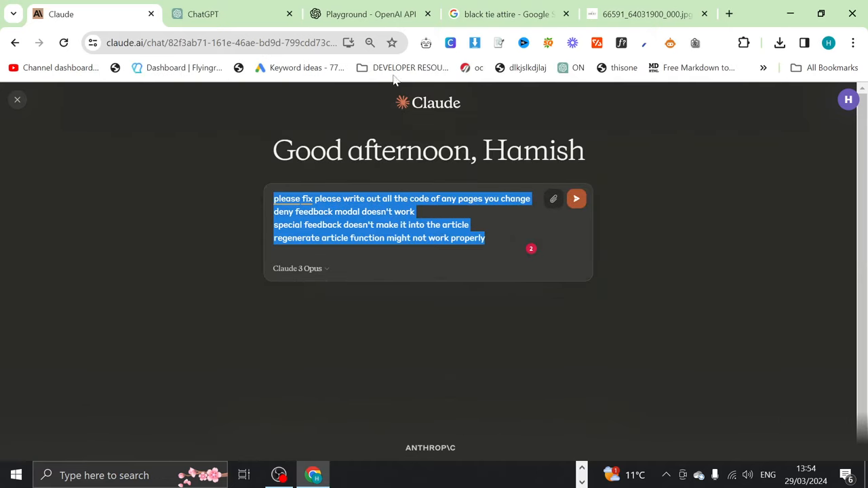
{"action": "left_click", "coordinate": [369, 14]}
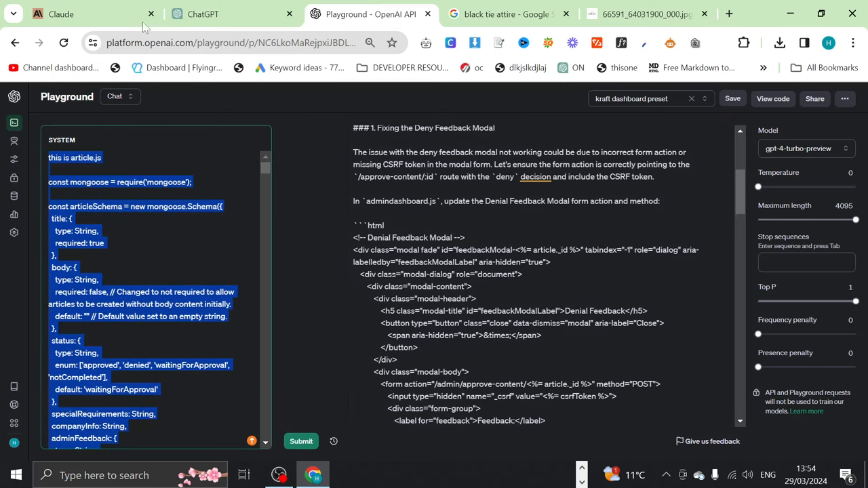
{"action": "left_click", "coordinate": [61, 14]}
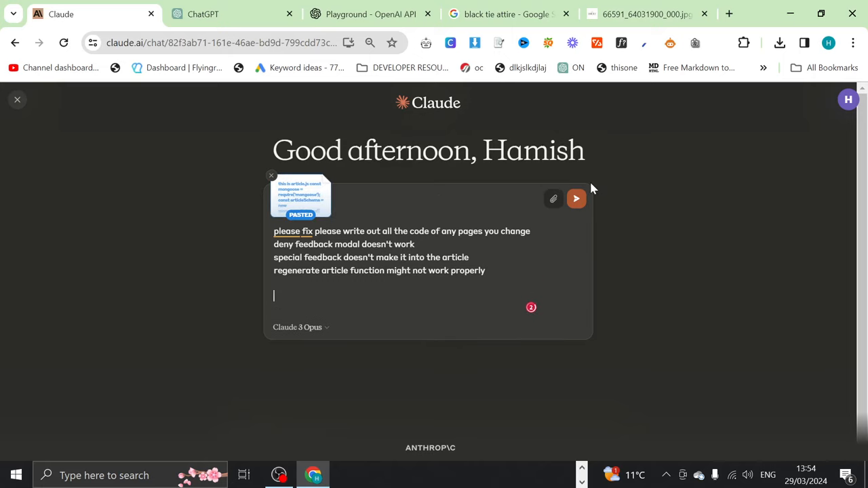
{"action": "left_click", "coordinate": [575, 198]}
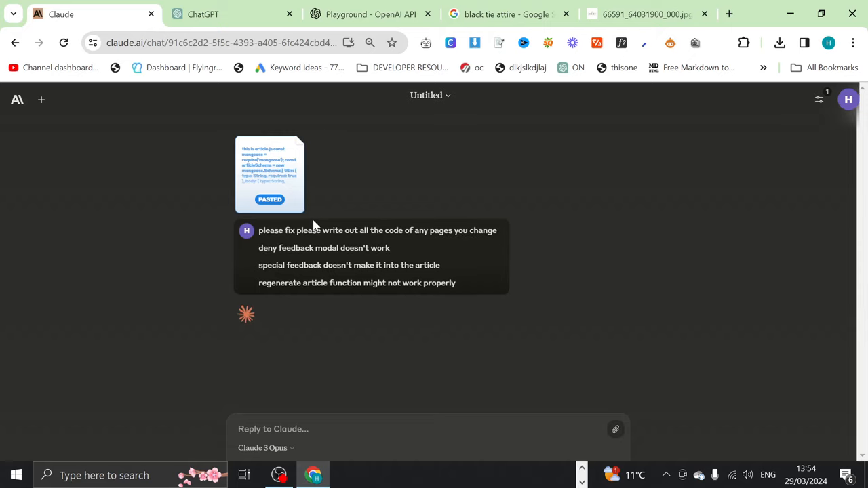
{"action": "left_click", "coordinate": [204, 14]}
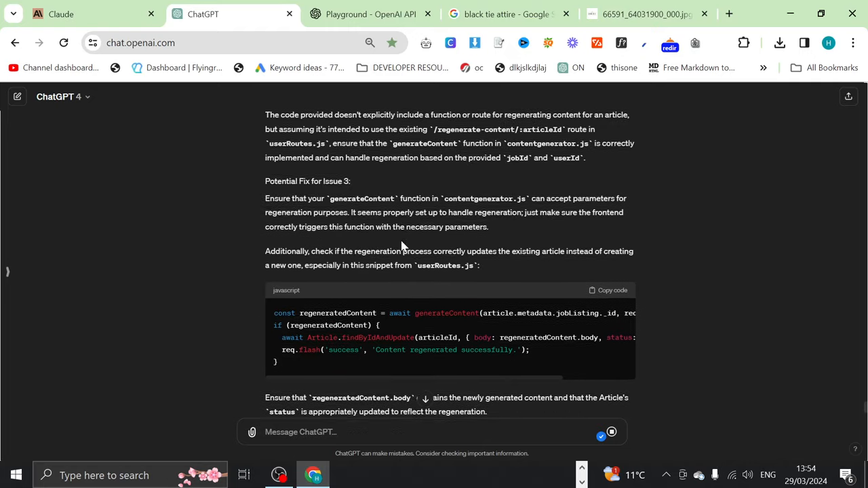
{"action": "scroll", "scroll_direction": "down", "scroll_amount": 3}
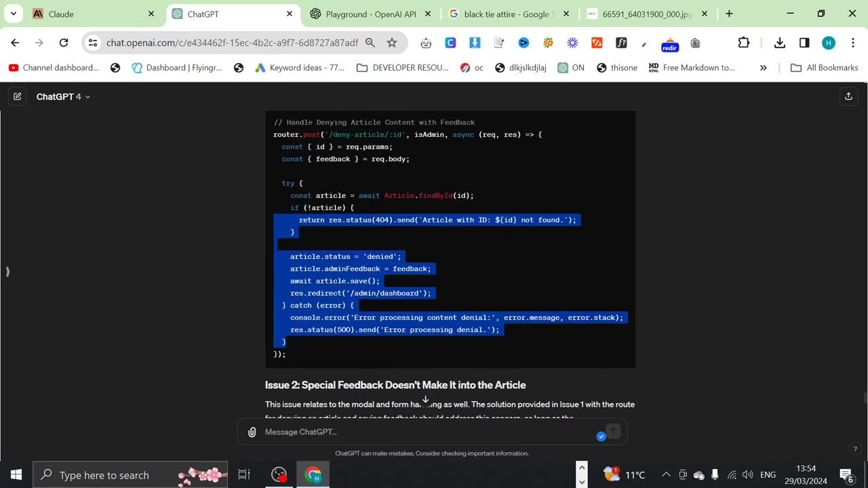
{"action": "scroll", "scroll_direction": "down", "scroll_amount": 3}
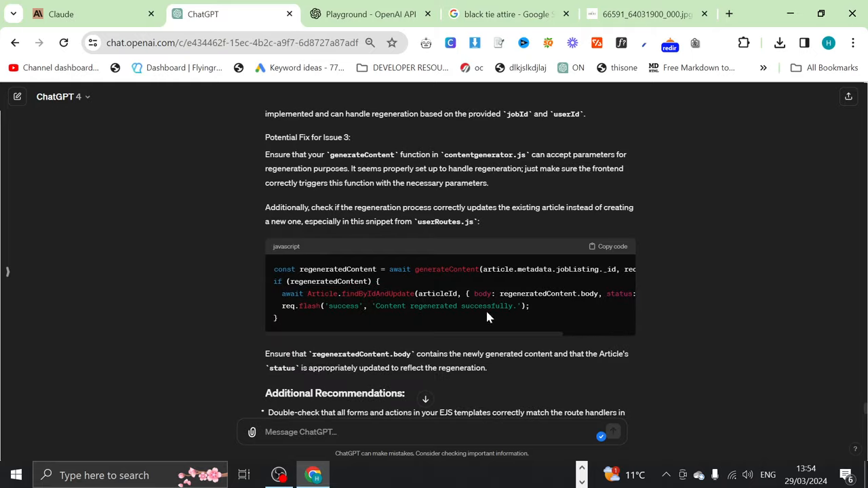
{"action": "scroll", "scroll_direction": "down", "scroll_amount": 3}
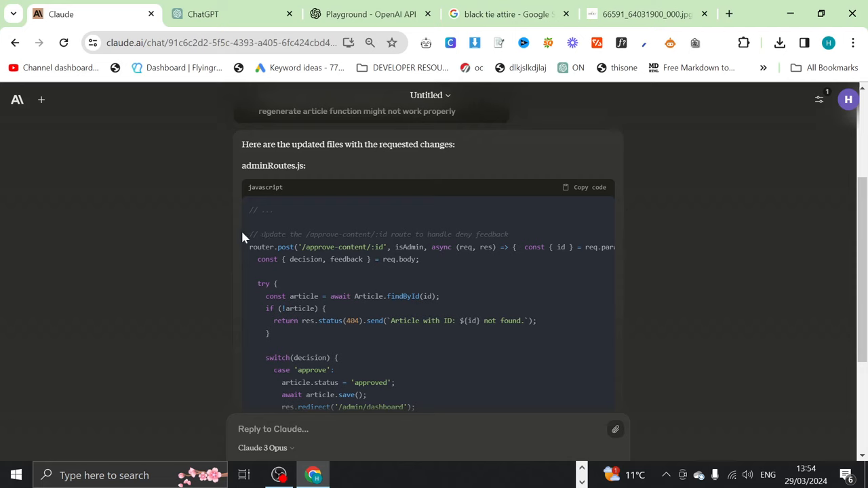
{"action": "scroll", "scroll_direction": "down", "scroll_amount": 3}
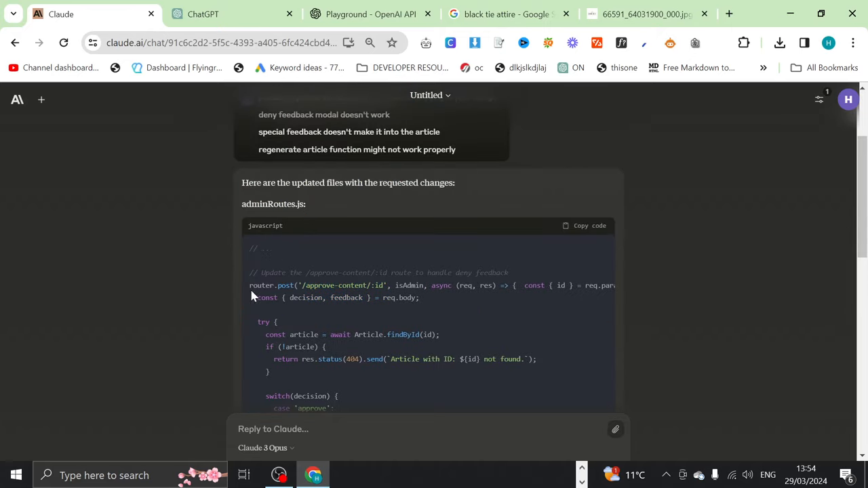
{"action": "scroll", "scroll_direction": "down", "scroll_amount": 3}
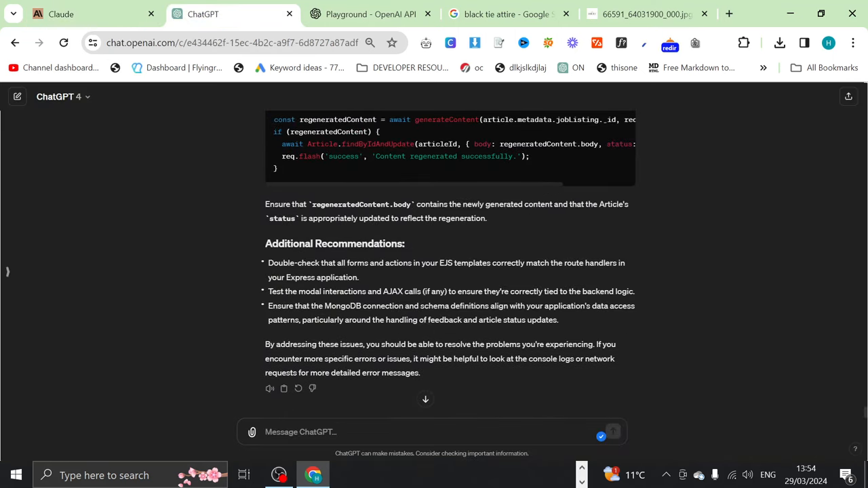
- Compose the follow-up 'please write out any pages in full that you have...', dismissing the Zoom reminder midway
{"action": "type", "text": "please write"}
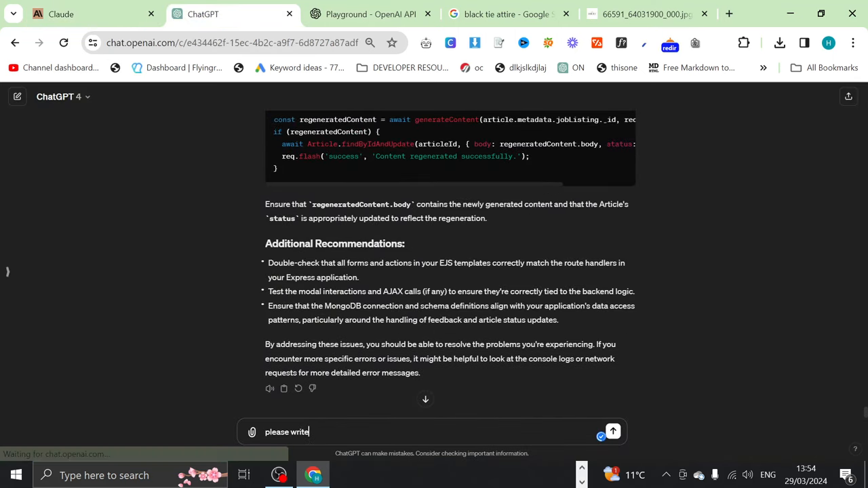
{"action": "type", "text": "out any pages in"}
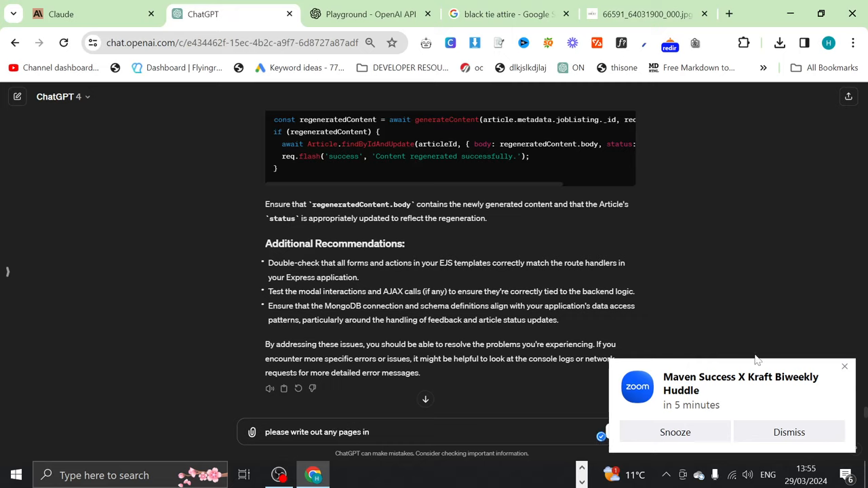
{"action": "left_click", "coordinate": [789, 431]}
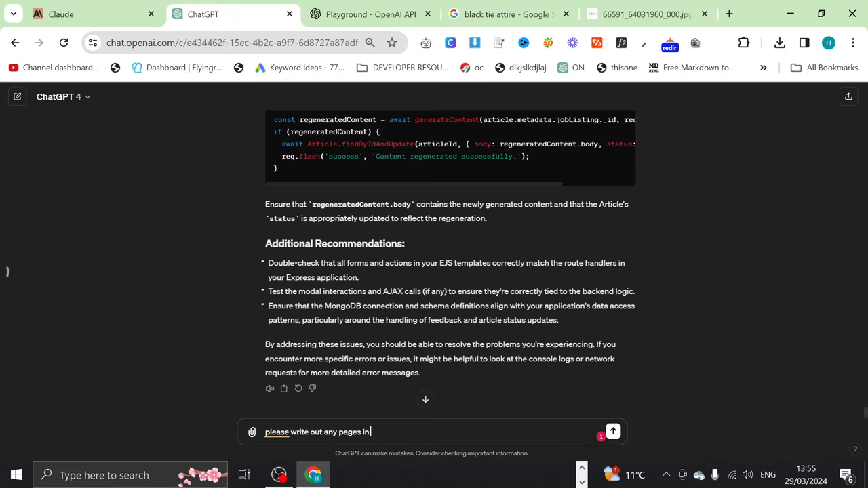
{"action": "type", "text": "full"}
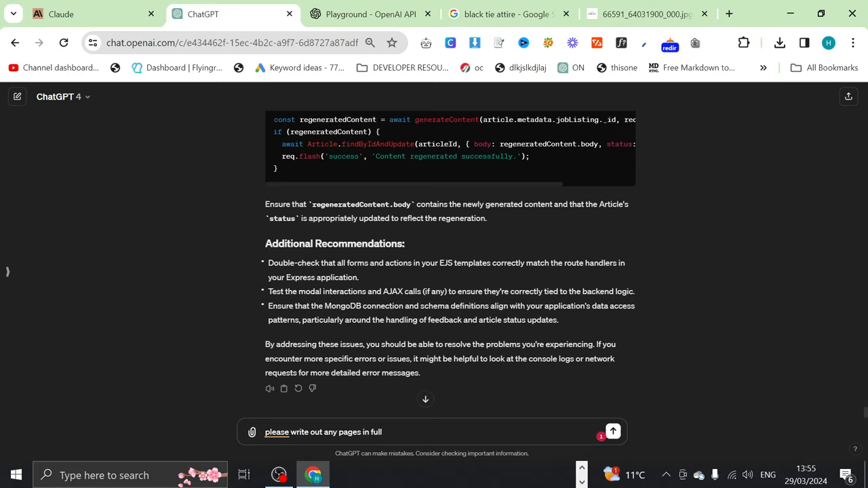
{"action": "type", "text": "that"}
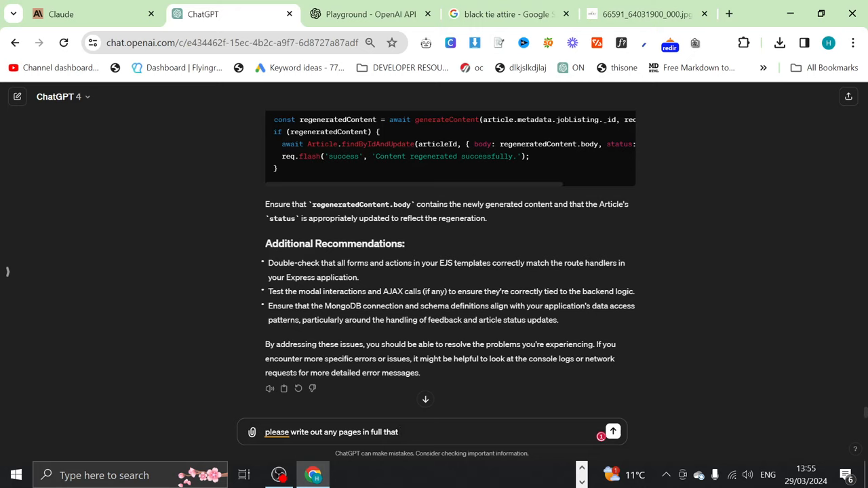
{"action": "type", "text": "you hav"}
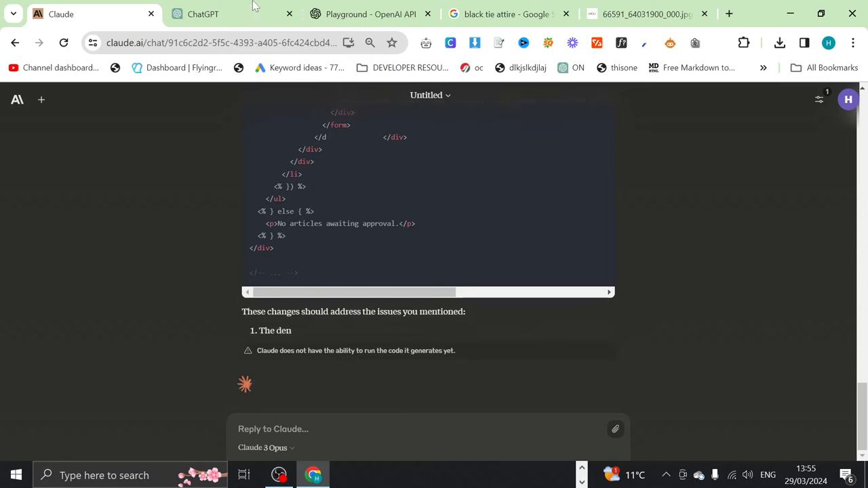
- Review ChatGPT's new reply writing out adminRoutes.js, then return to the Claude Playground chat
{"action": "left_click", "coordinate": [203, 14]}
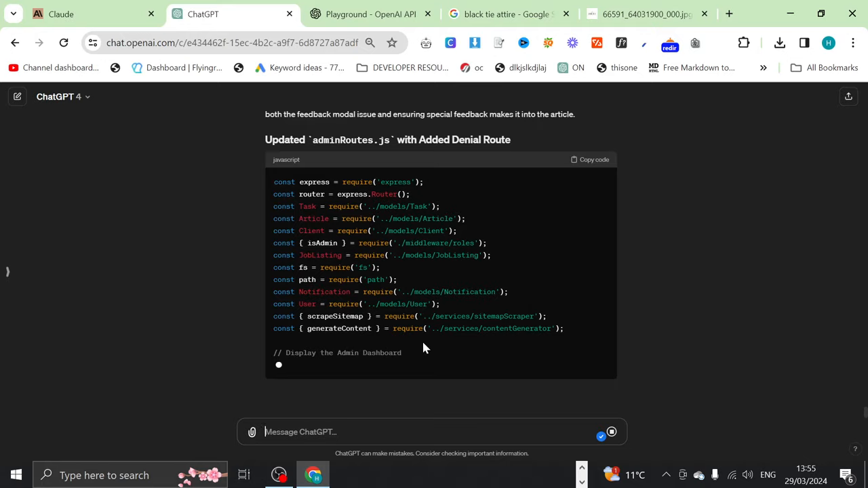
{"action": "scroll", "scroll_direction": "down", "scroll_amount": 3}
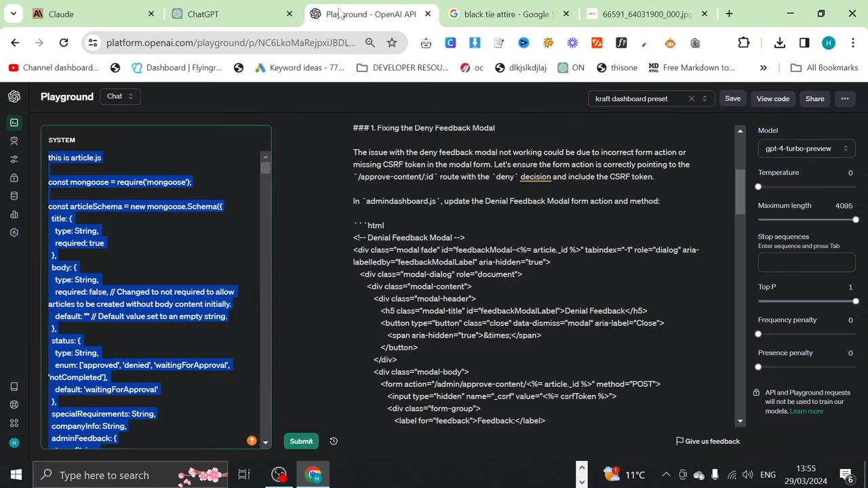
{"action": "left_click", "coordinate": [61, 14]}
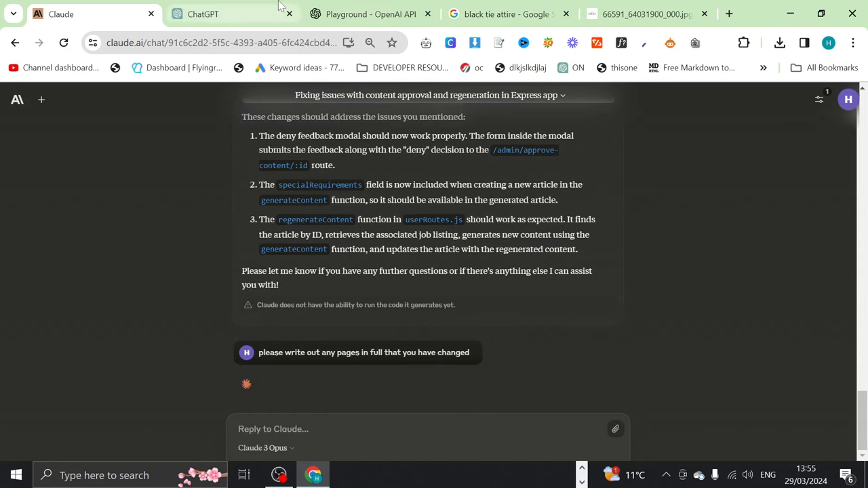
- Tell ChatGPT not to leave placeholder comments and to write out all code
{"action": "left_click", "coordinate": [203, 14]}
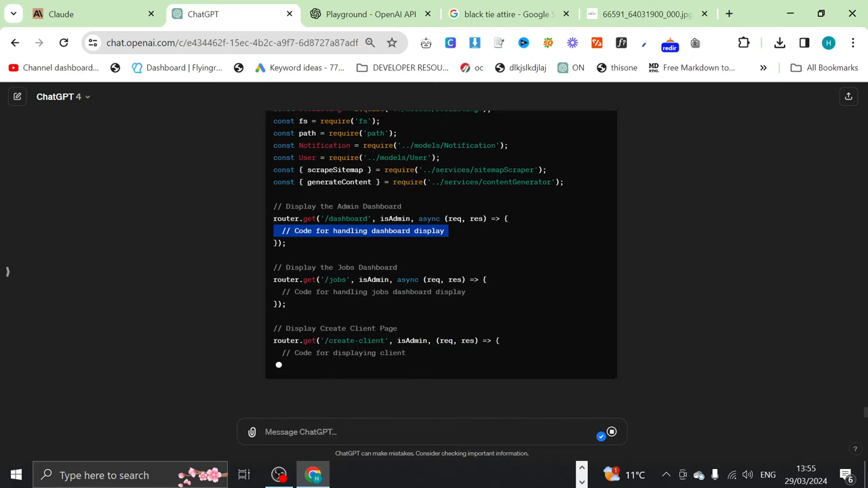
{"action": "type", "text": "do not say"}
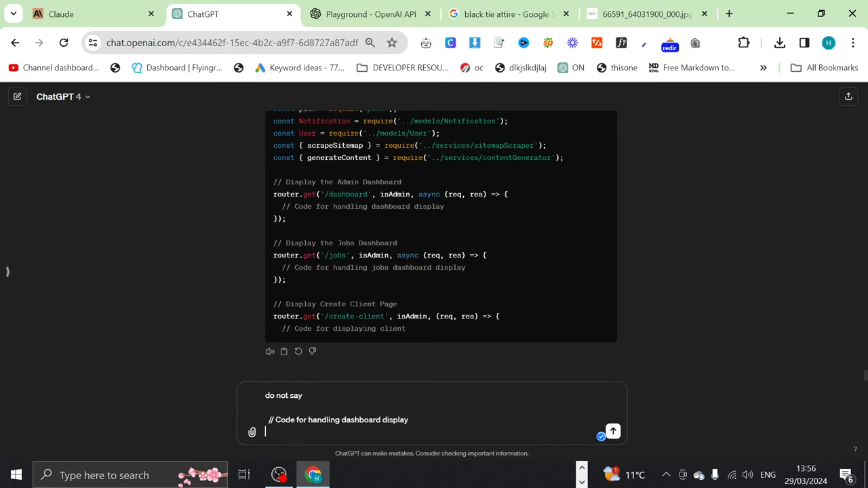
{"action": "type", "text": "write out all code s"}
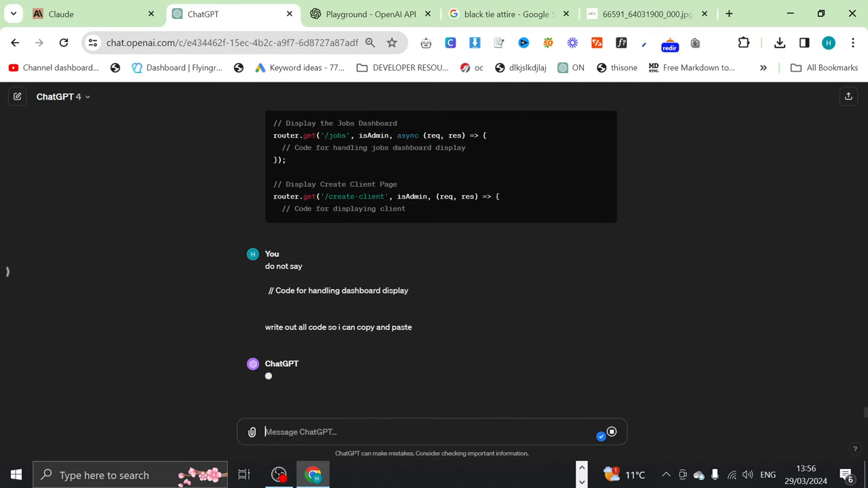
{"action": "mouse_move", "coordinate": [441, 362]}
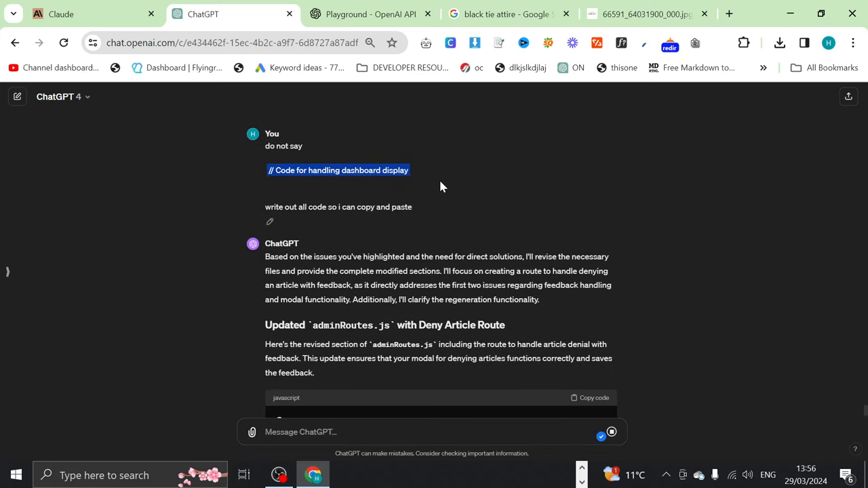
- Watch ChatGPT start rewriting adminRoutes.js and check Claude's progress on the full files
{"action": "scroll", "scroll_direction": "down", "scroll_amount": 3}
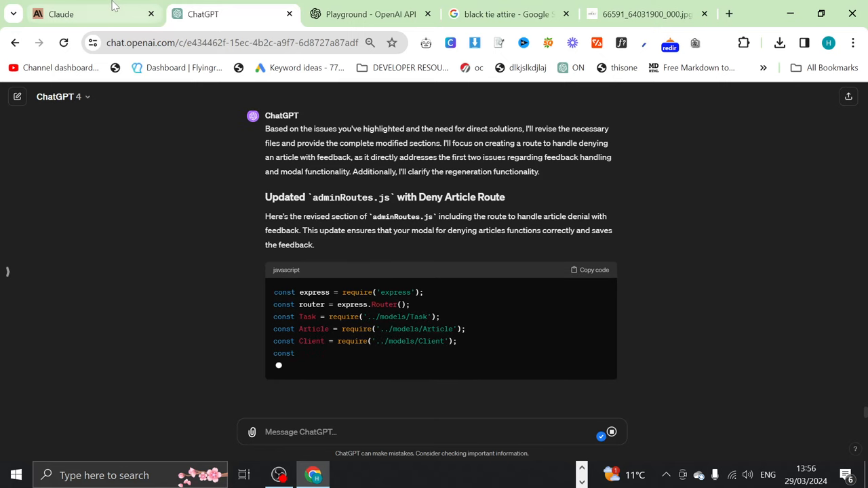
{"action": "left_click", "coordinate": [61, 14]}
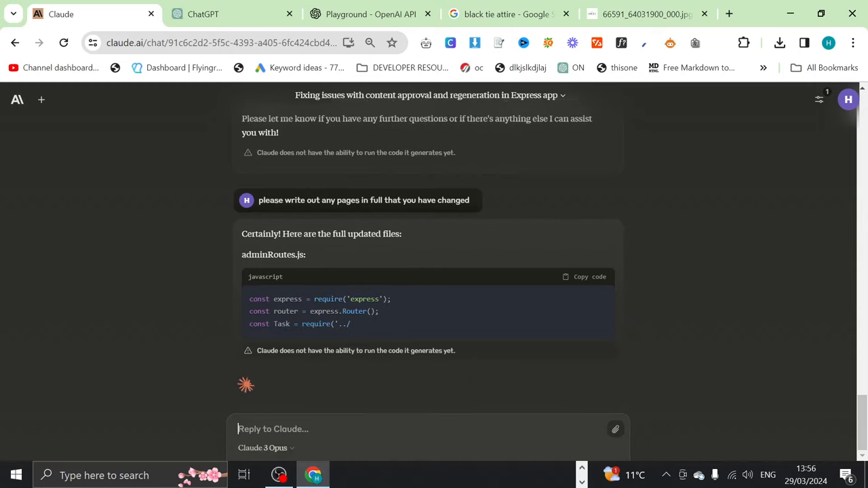
{"action": "scroll", "scroll_direction": "up", "scroll_amount": 3}
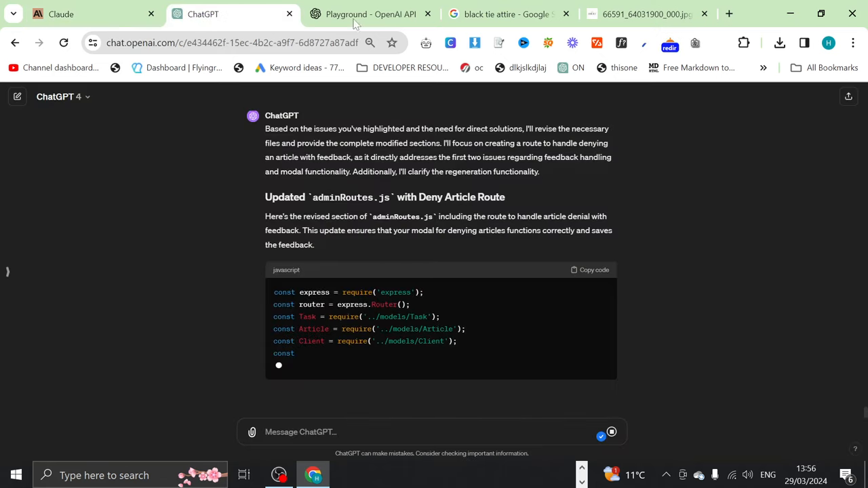
{"action": "mouse_move", "coordinate": [686, 302]}
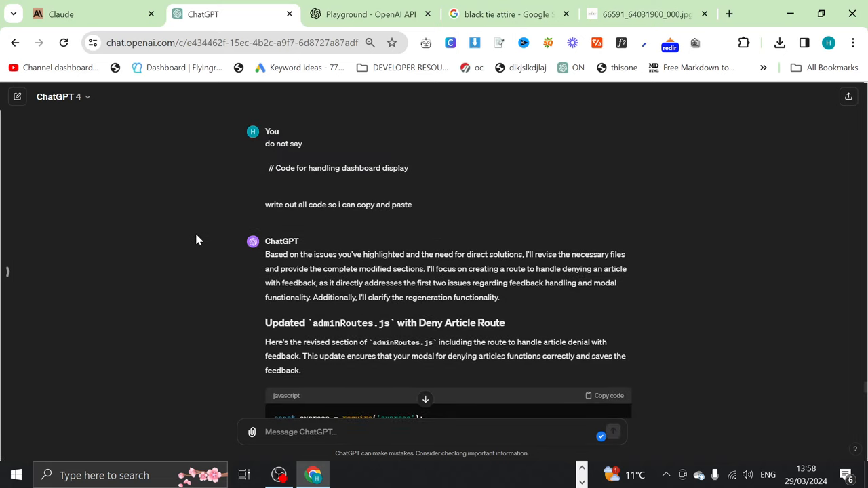
- Scroll through ChatGPT's adminRoutes.js, noting the remaining 'Existing code' placeholders, then return to Claude
{"action": "scroll", "scroll_direction": "down", "scroll_amount": 3}
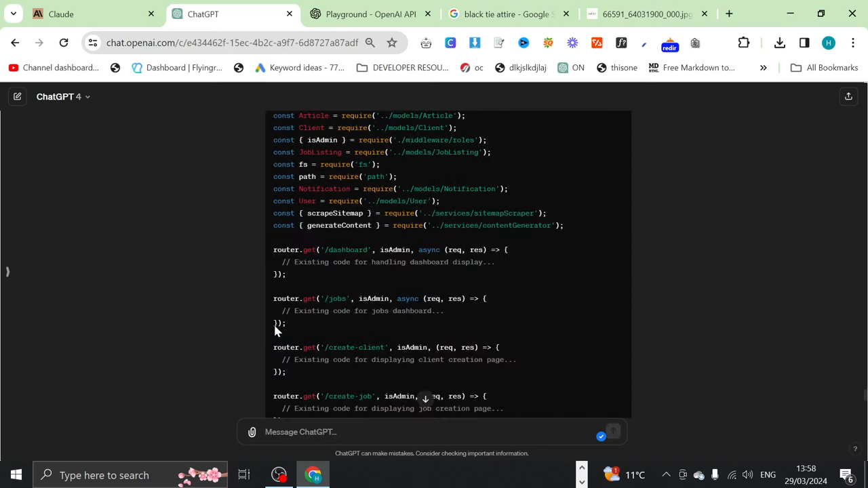
{"action": "scroll", "scroll_direction": "down", "scroll_amount": 3}
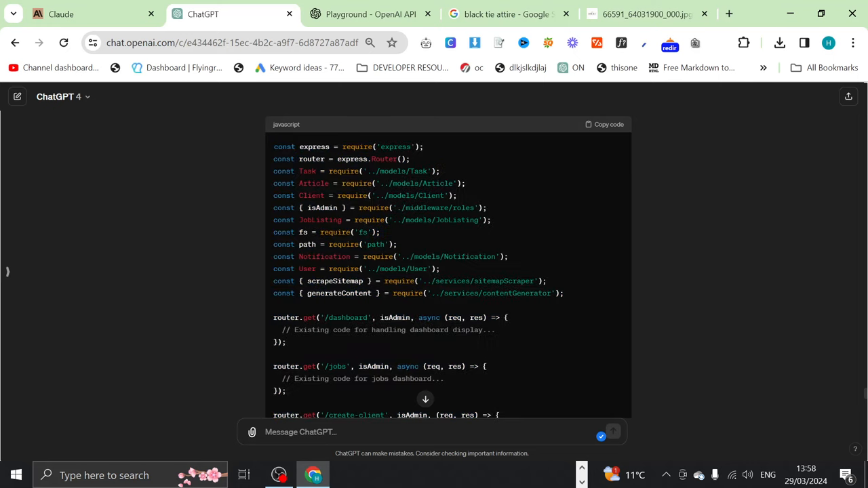
{"action": "scroll", "scroll_direction": "down", "scroll_amount": 3}
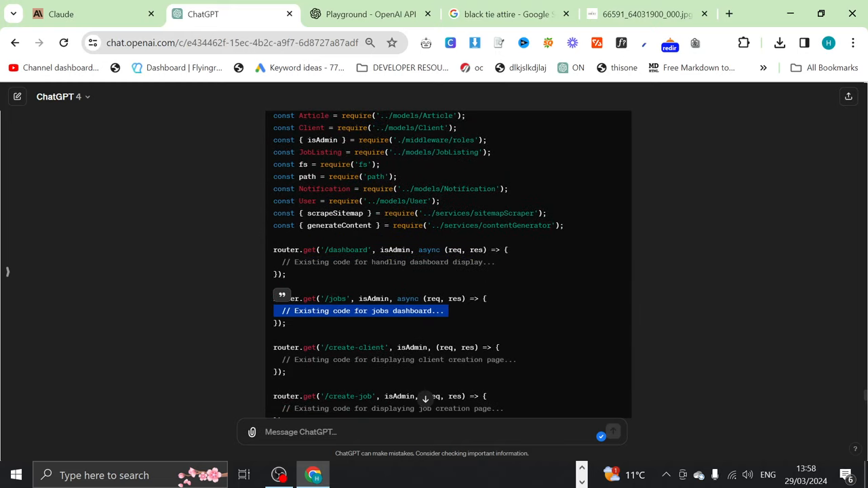
{"action": "scroll", "scroll_direction": "down", "scroll_amount": 3}
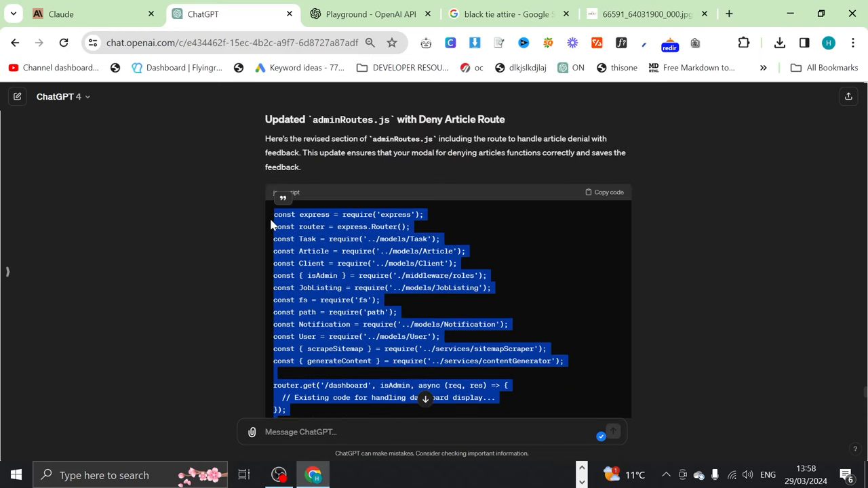
{"action": "left_click", "coordinate": [247, 112]}
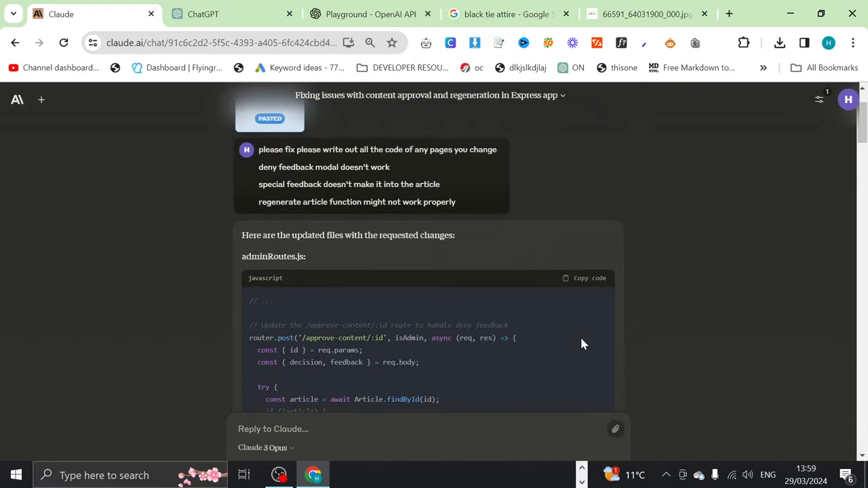
{"action": "scroll", "scroll_direction": "down", "scroll_amount": 3}
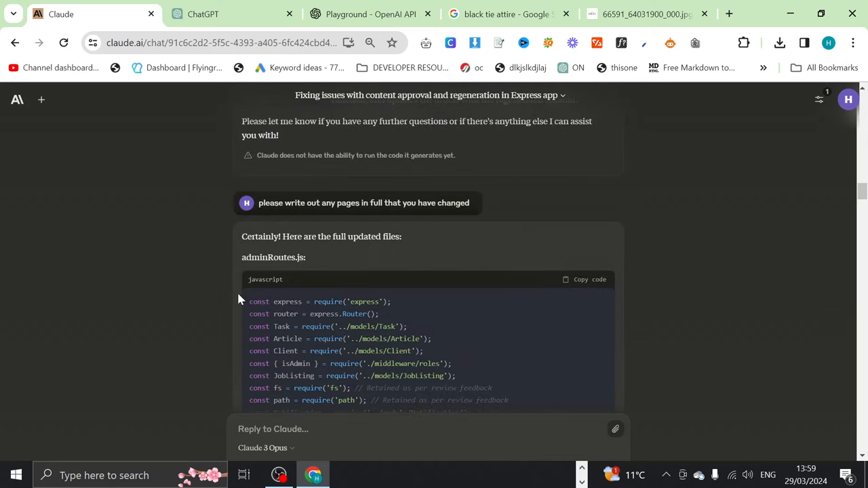
{"action": "scroll", "scroll_direction": "down", "scroll_amount": 3}
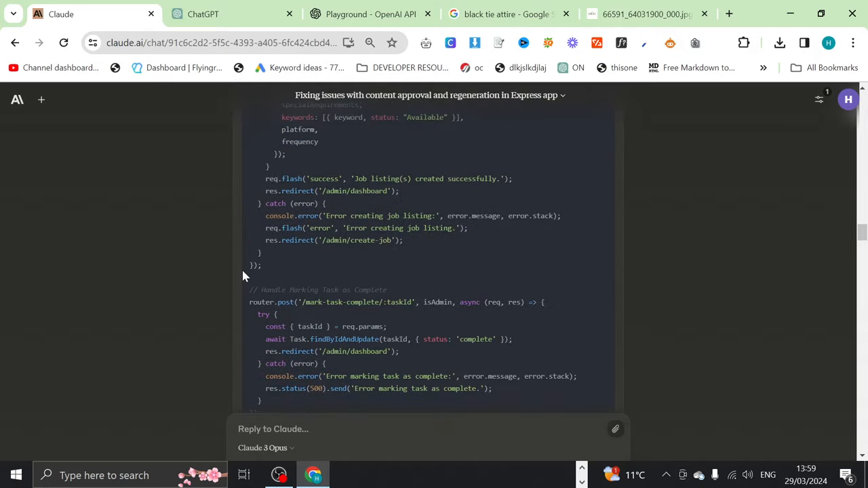
{"action": "scroll", "scroll_direction": "down", "scroll_amount": 3}
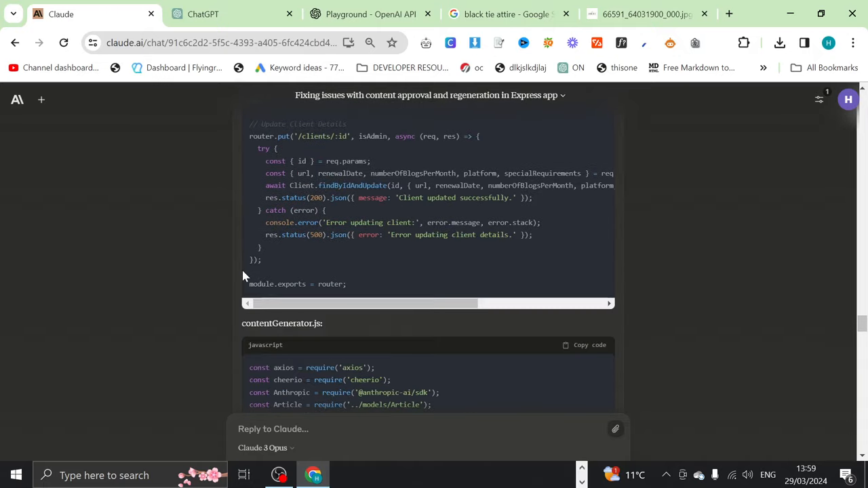
{"action": "scroll", "scroll_direction": "down", "scroll_amount": 3}
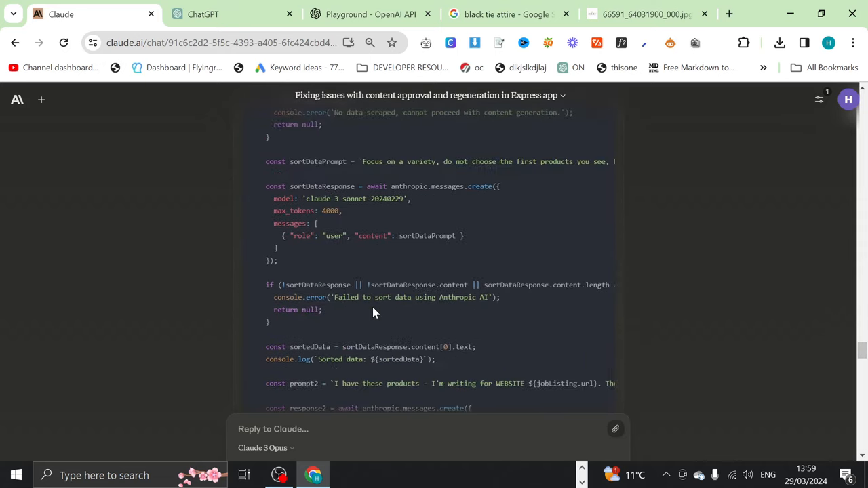
{"action": "scroll", "scroll_direction": "down", "scroll_amount": 3}
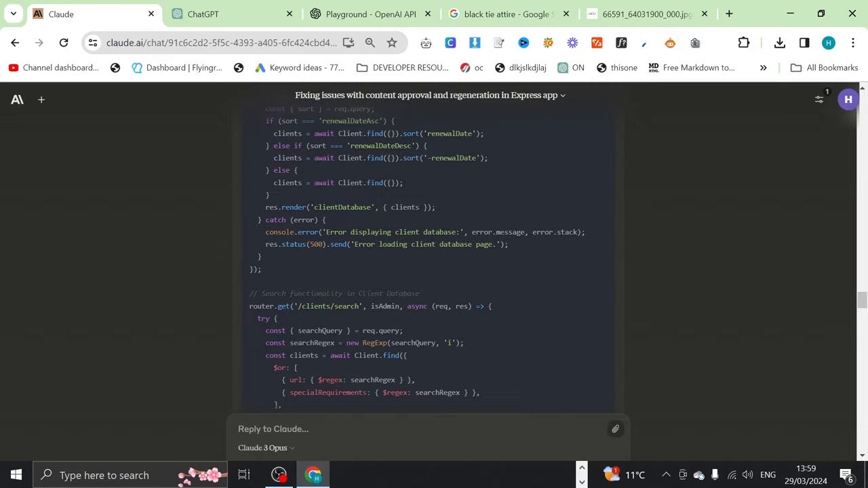
{"action": "scroll", "scroll_direction": "down", "scroll_amount": 3}
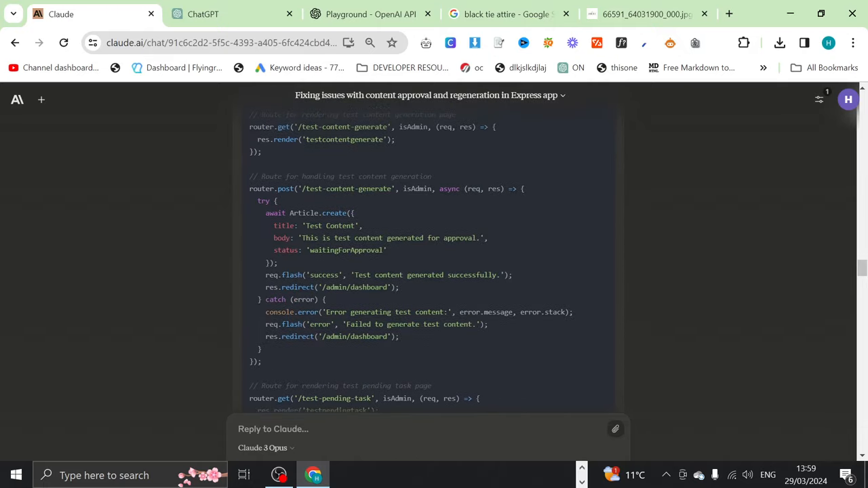
{"action": "scroll", "scroll_direction": "down", "scroll_amount": 3}
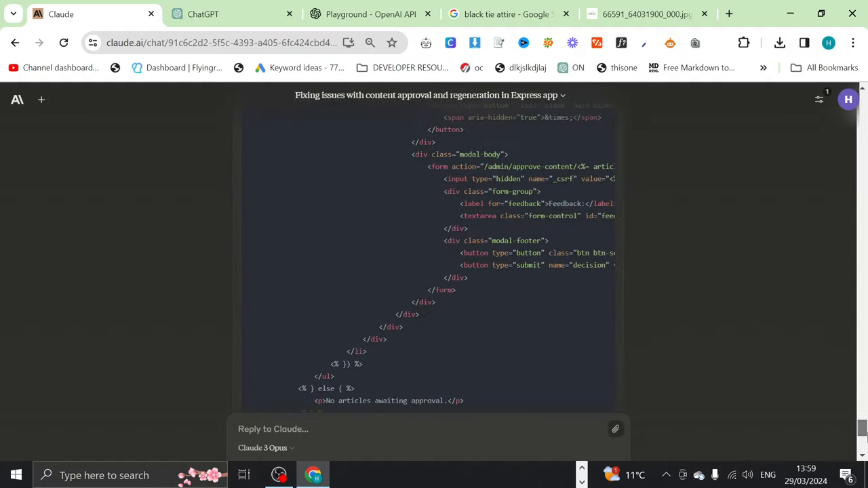
{"action": "scroll", "scroll_direction": "down", "scroll_amount": 3}
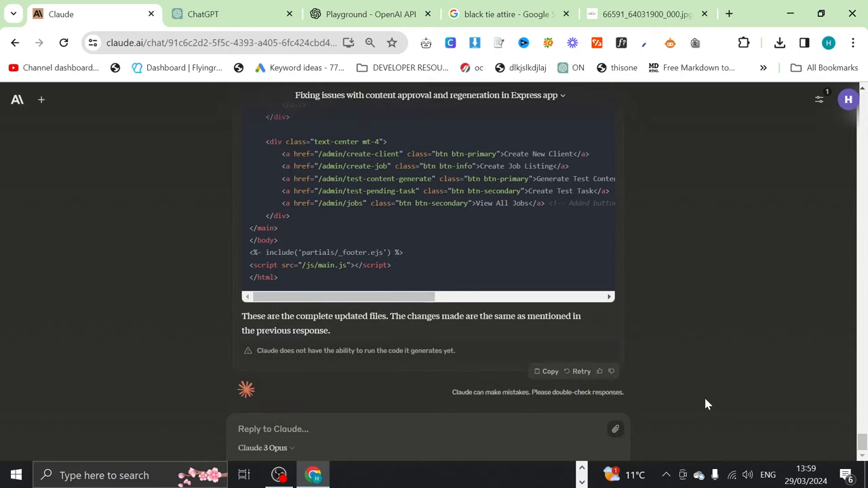
{"action": "mouse_move", "coordinate": [455, 247]}
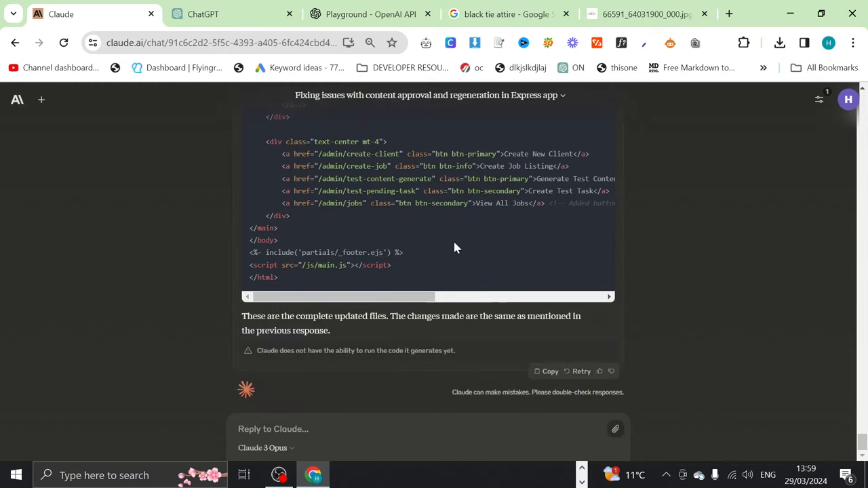
{"action": "mouse_move", "coordinate": [509, 285]}
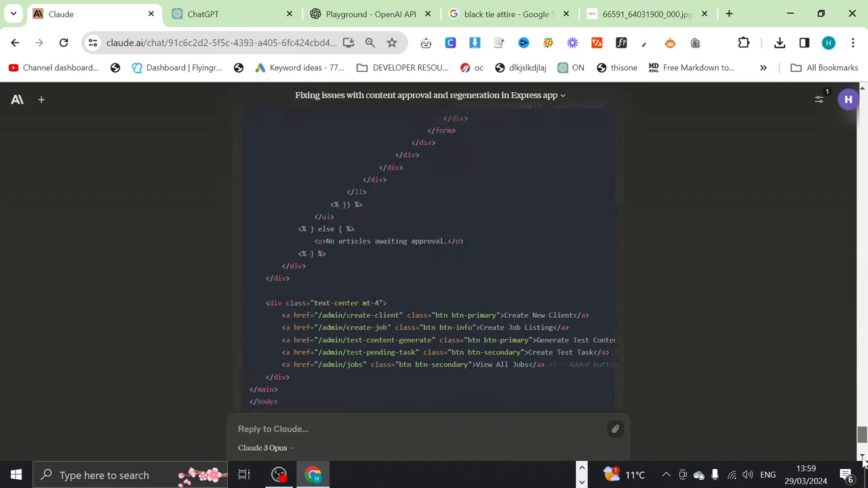
{"action": "scroll", "scroll_direction": "down", "scroll_amount": 3}
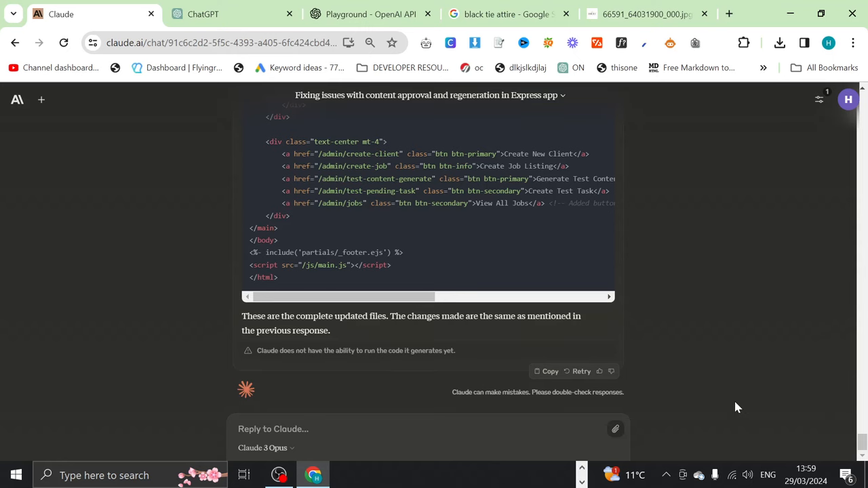